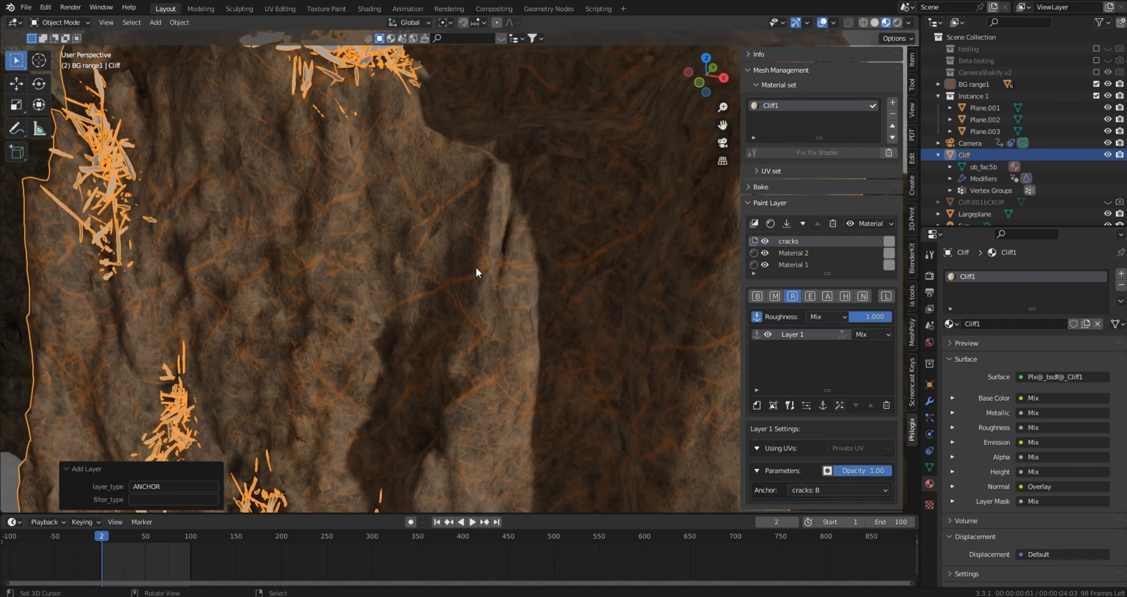
{"action": "mouse_move", "coordinate": [565, 274]}
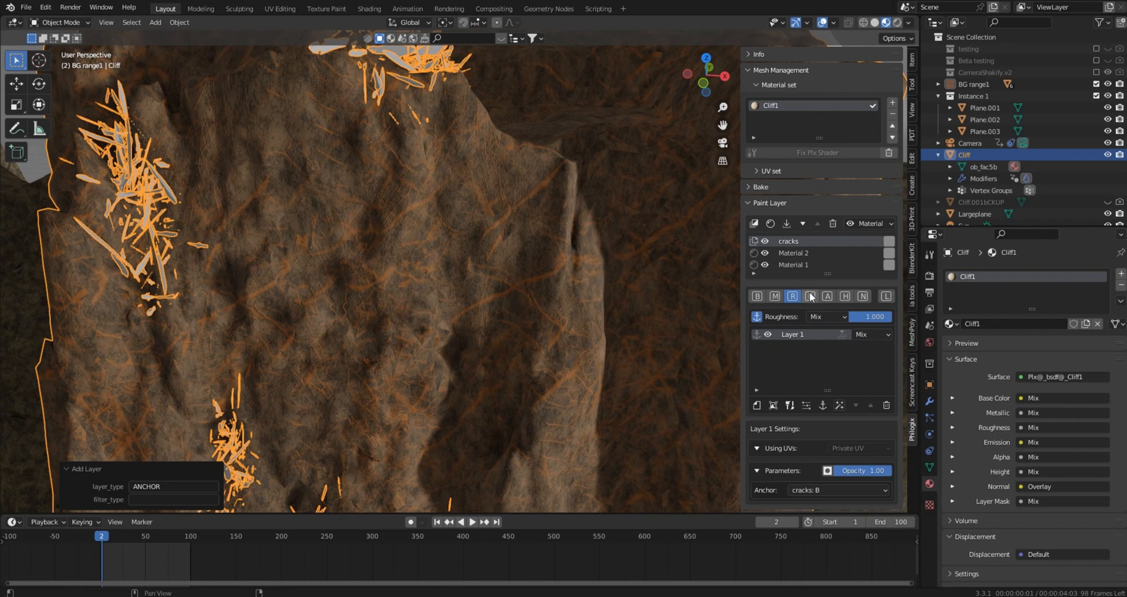
Save the blend file and create a new Phlogix shader material named Cliff1 on the cliff.
{"action": "left_click", "coordinate": [845, 296]}
{"action": "type", "text": "water"}
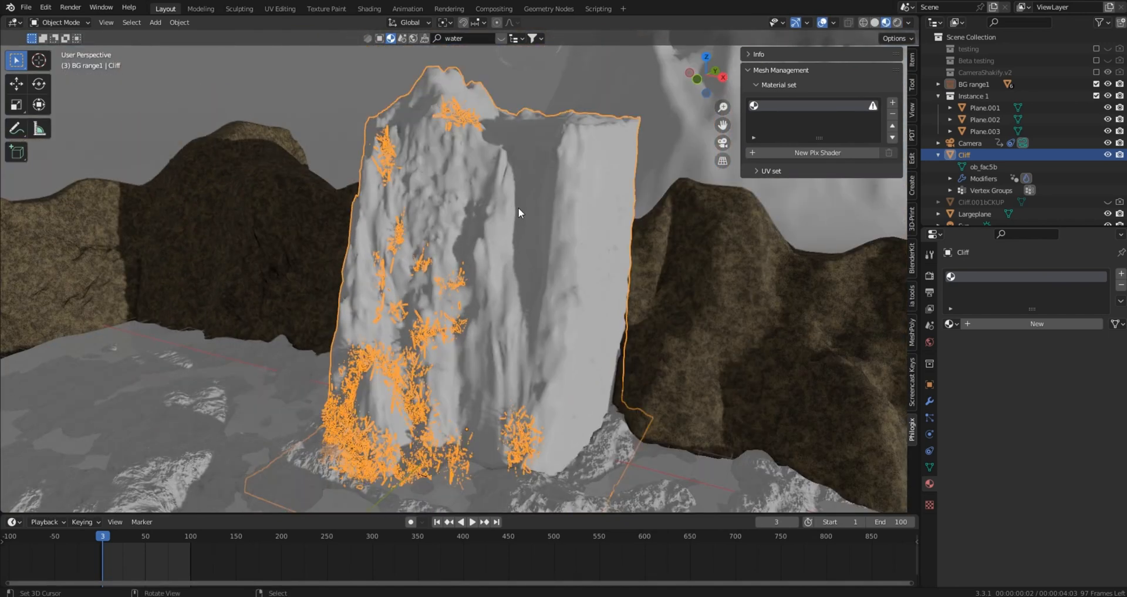
{"action": "key", "text": "ctrl+s"}
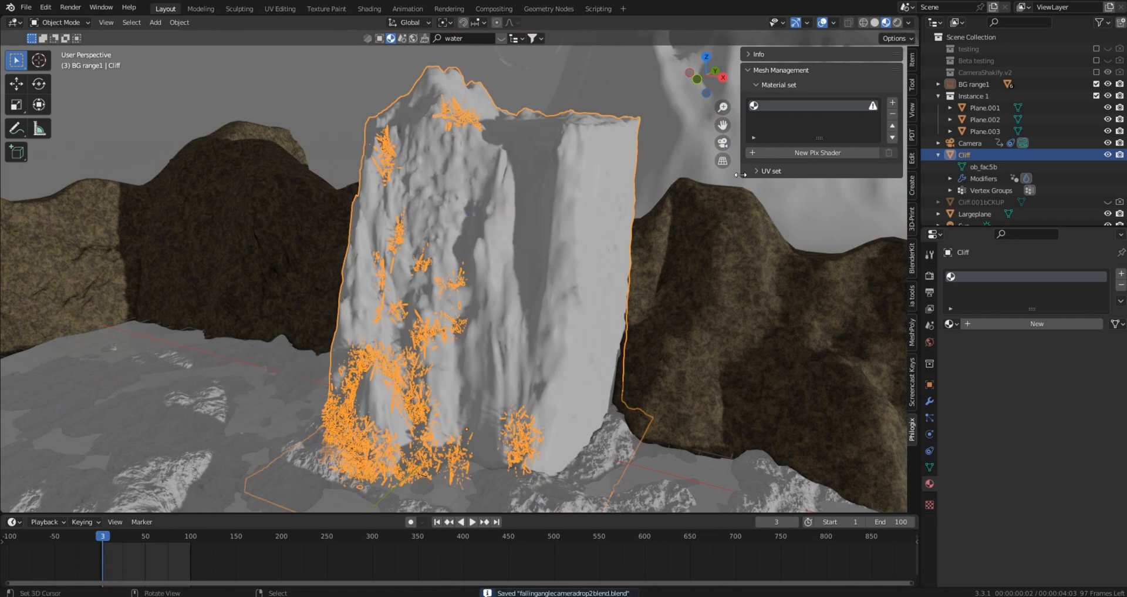
{"action": "left_click", "coordinate": [816, 152]}
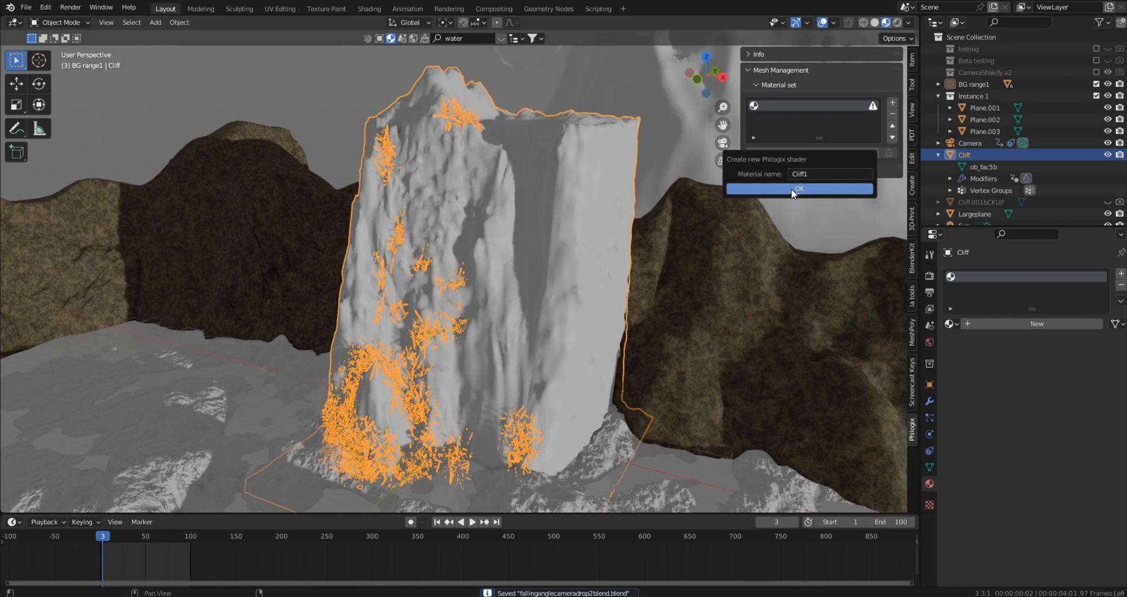
{"action": "left_click", "coordinate": [799, 188]}
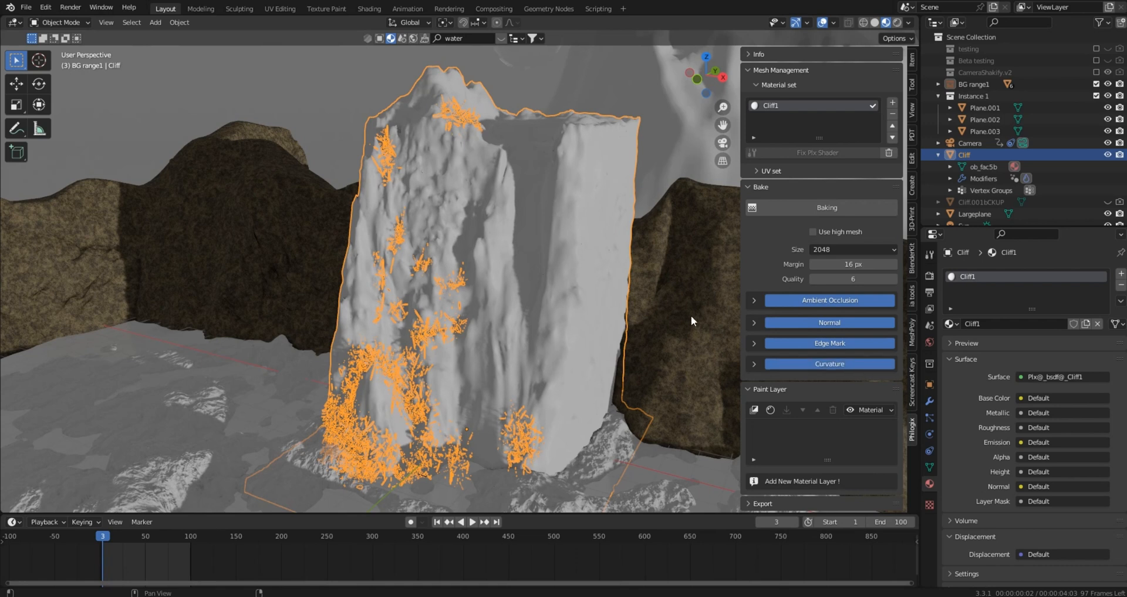
{"action": "mouse_move", "coordinate": [796, 211]}
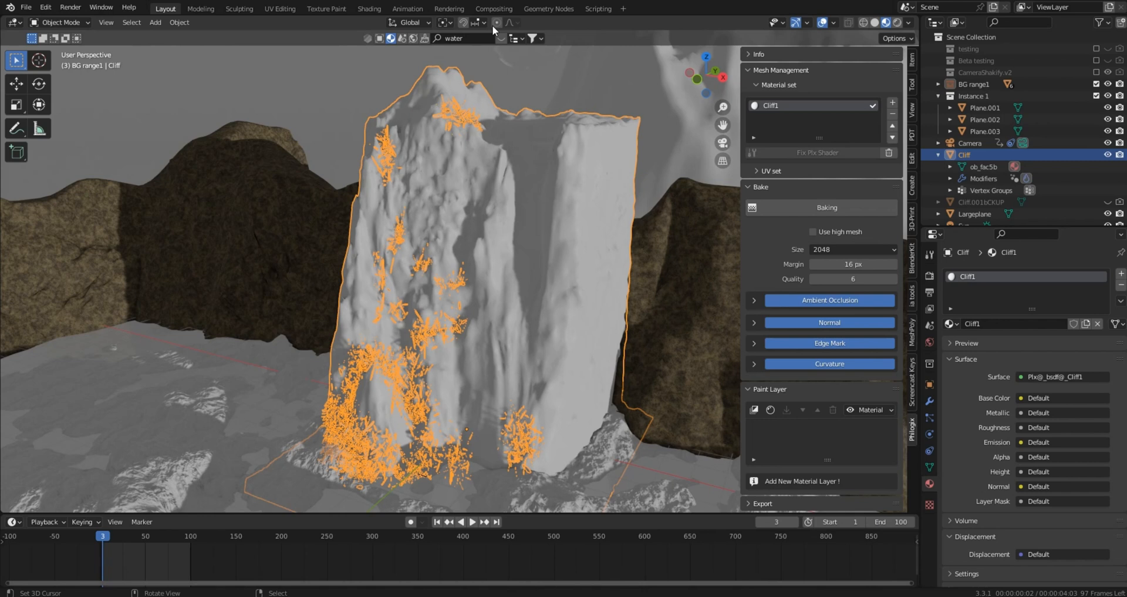
{"action": "mouse_move", "coordinate": [836, 258]}
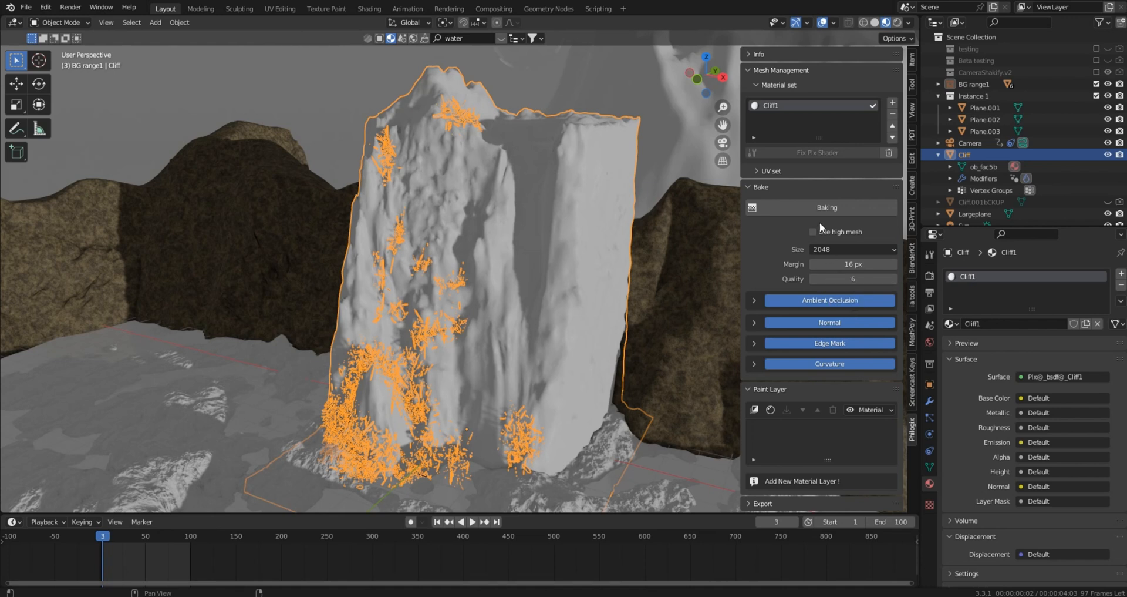
{"action": "mouse_move", "coordinate": [816, 213]}
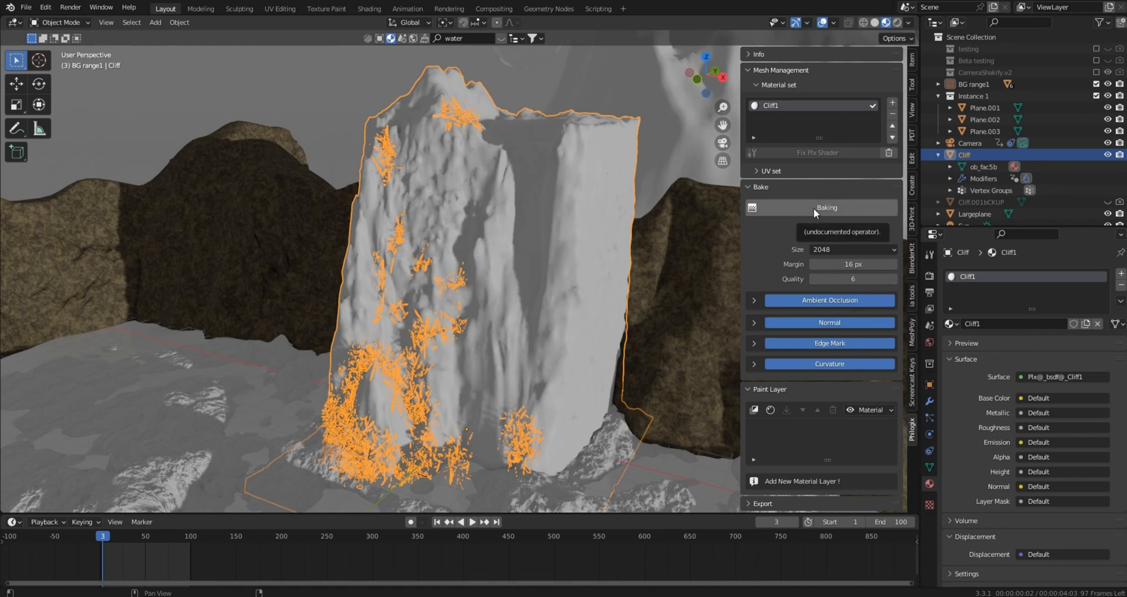
Add a first material layer using the Concrete Clean St material tinted tan.
{"action": "left_click", "coordinate": [752, 186]}
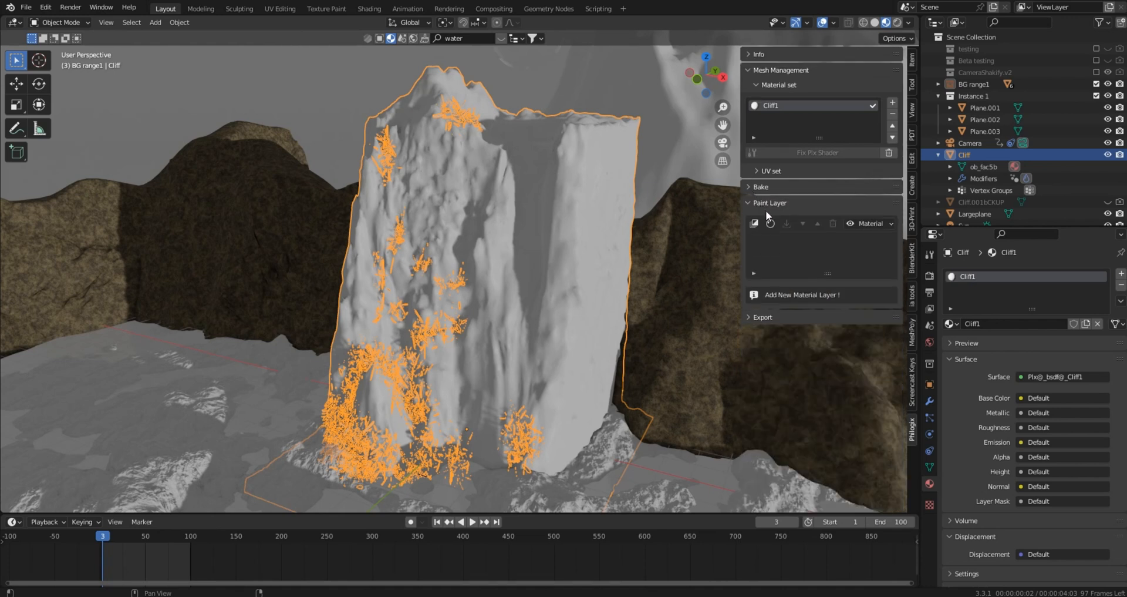
{"action": "left_click", "coordinate": [754, 223]}
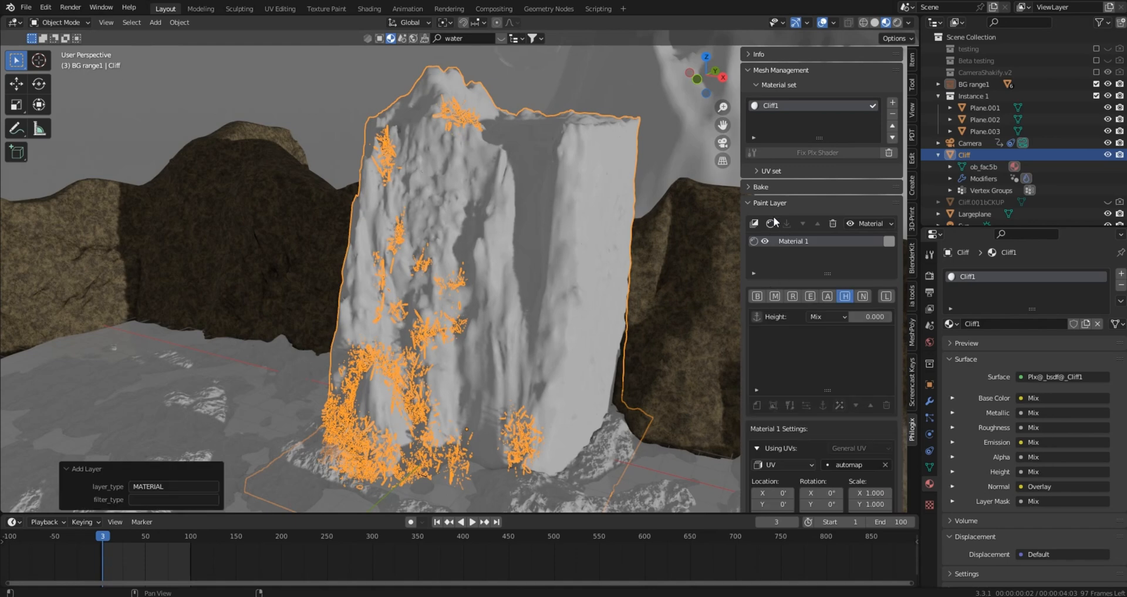
{"action": "scroll", "scroll_direction": "down", "scroll_amount": 3}
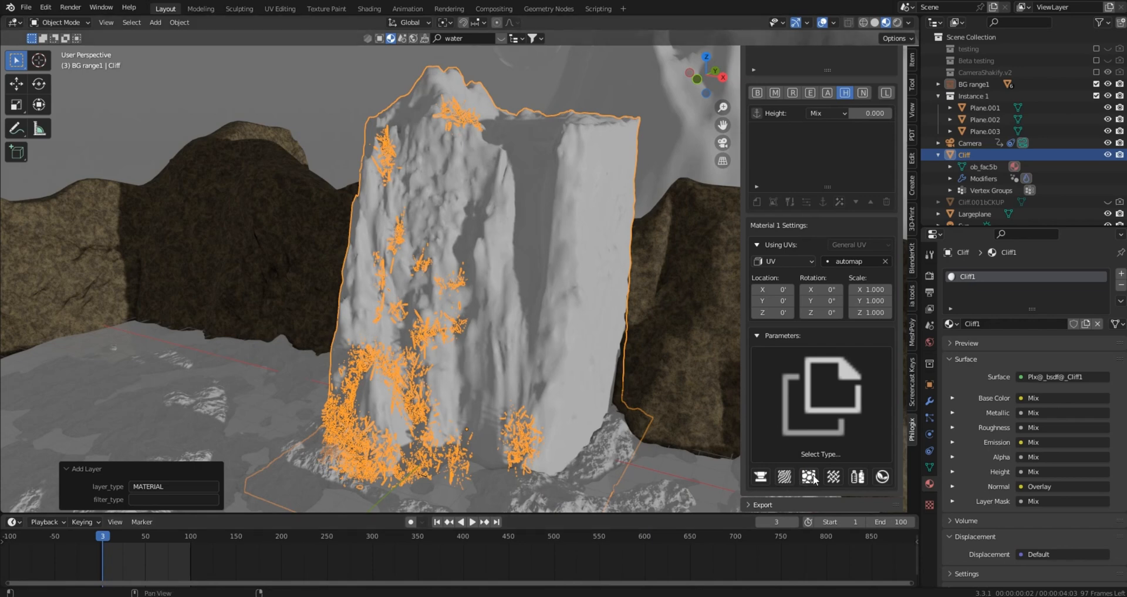
{"action": "left_click", "coordinate": [808, 476]}
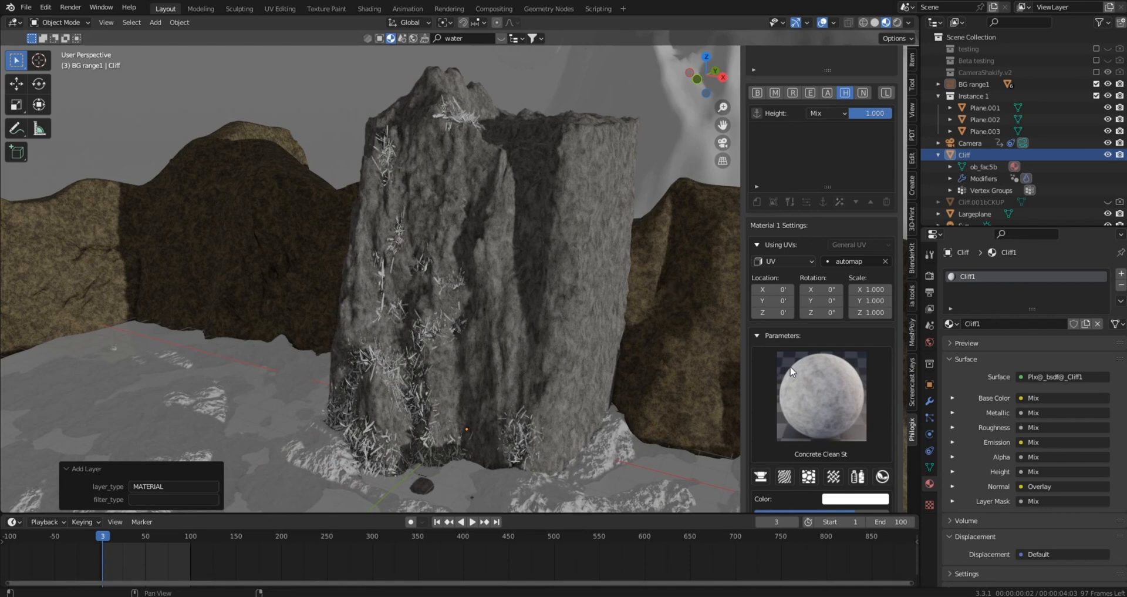
{"action": "left_click", "coordinate": [856, 499]}
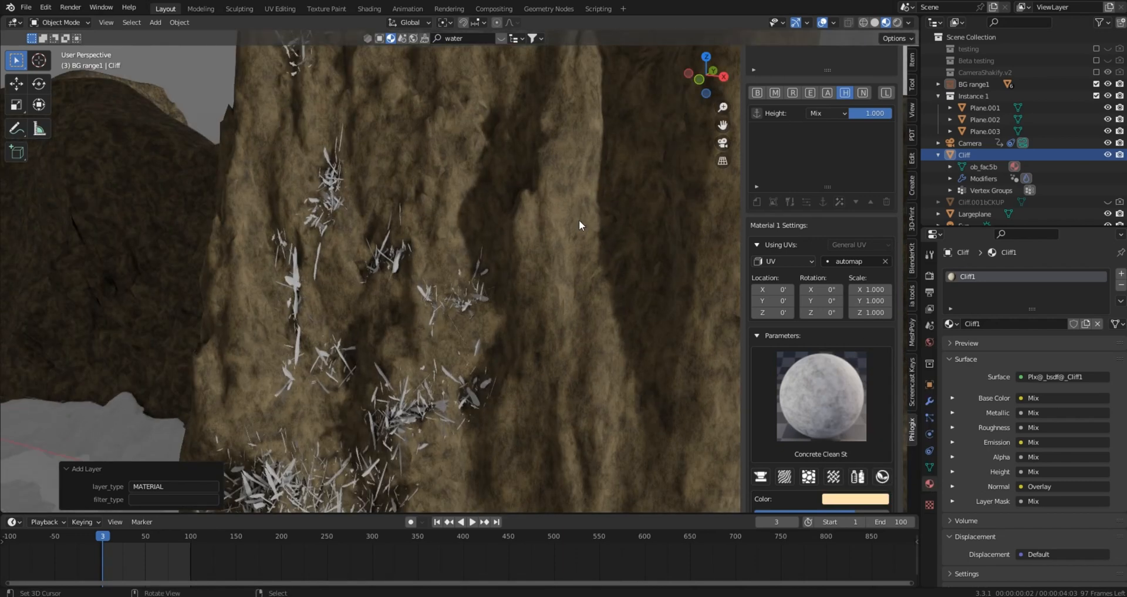
{"action": "left_click_drag", "start_coordinate": [579, 226], "coordinate": [536, 253]}
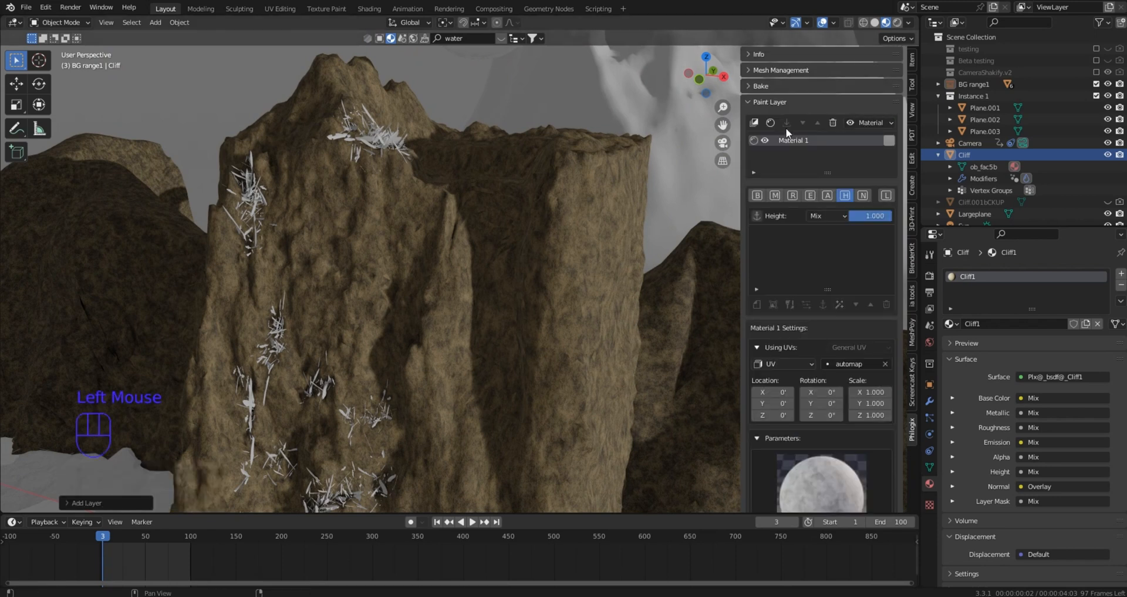
{"action": "mouse_move", "coordinate": [546, 260]}
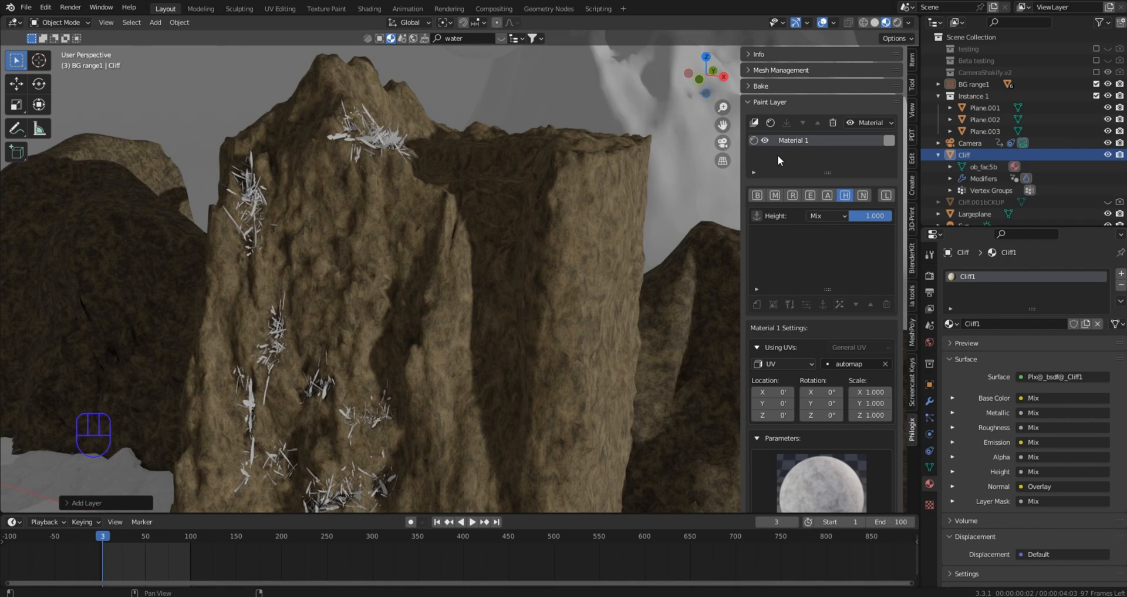
Rename the Material 1 layer to base.
{"action": "double_click", "coordinate": [806, 139]}
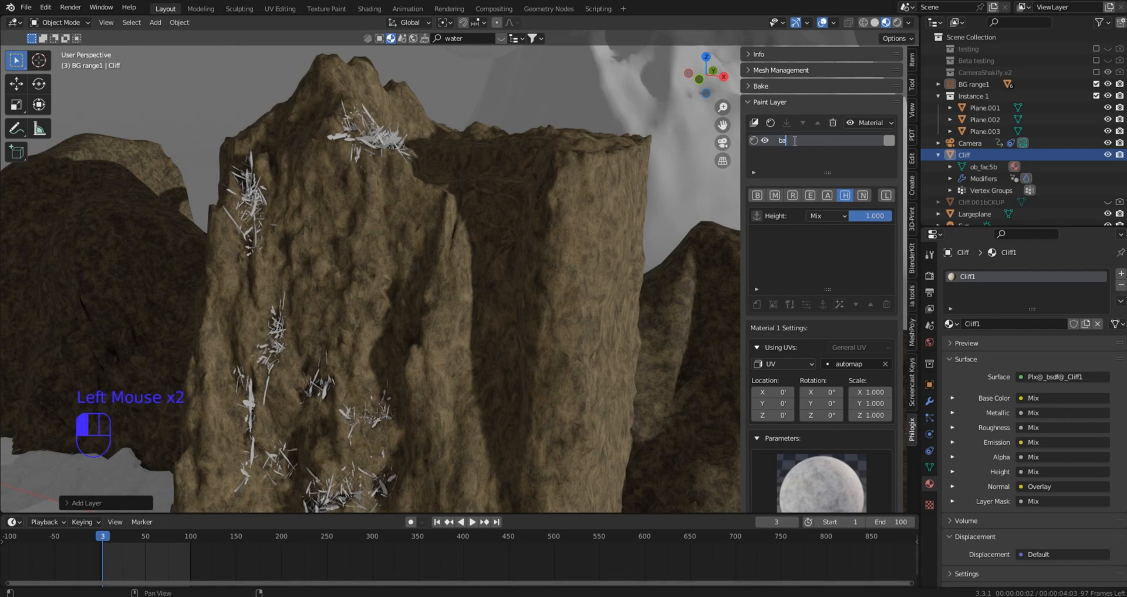
{"action": "type", "text": "base"}
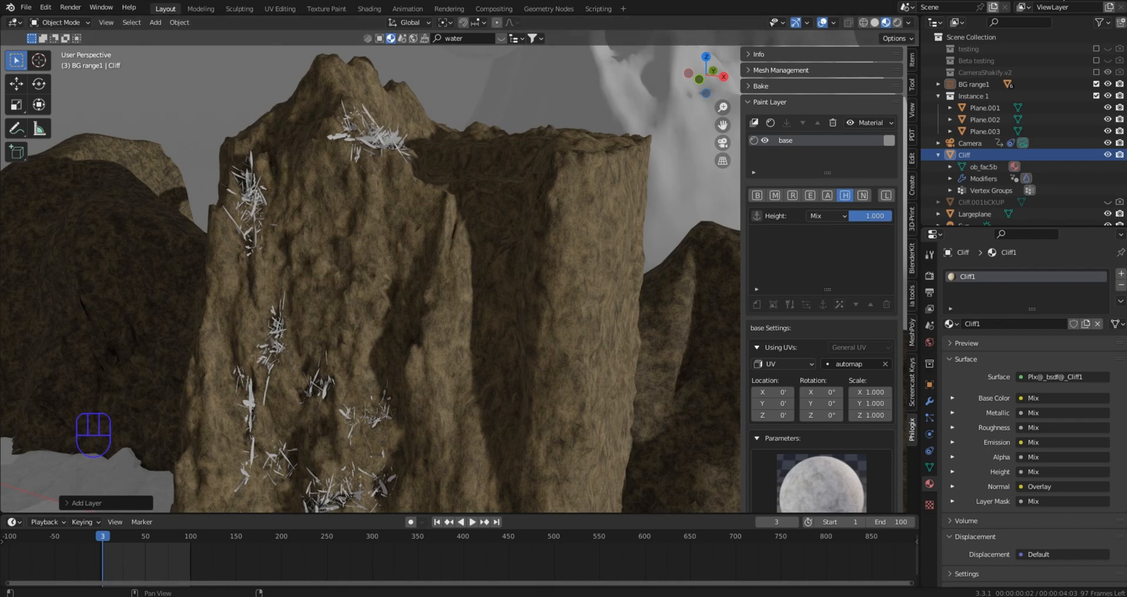
{"action": "mouse_move", "coordinate": [775, 127]}
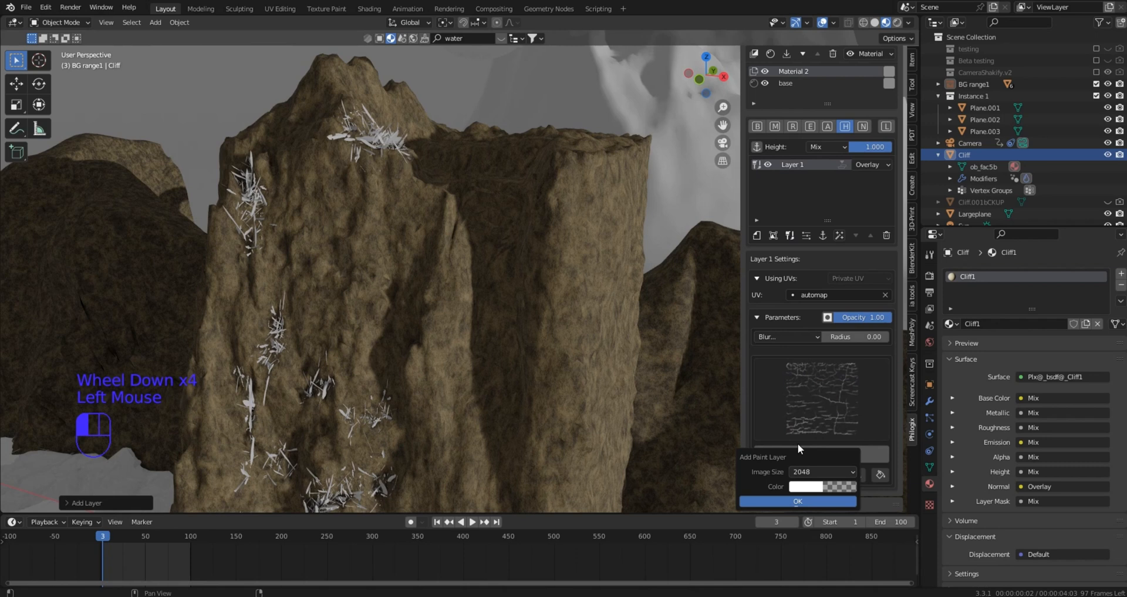
Add the paint layer at 2048 image size and start a new Base Color layer on Material 2.
{"action": "left_click", "coordinate": [822, 472]}
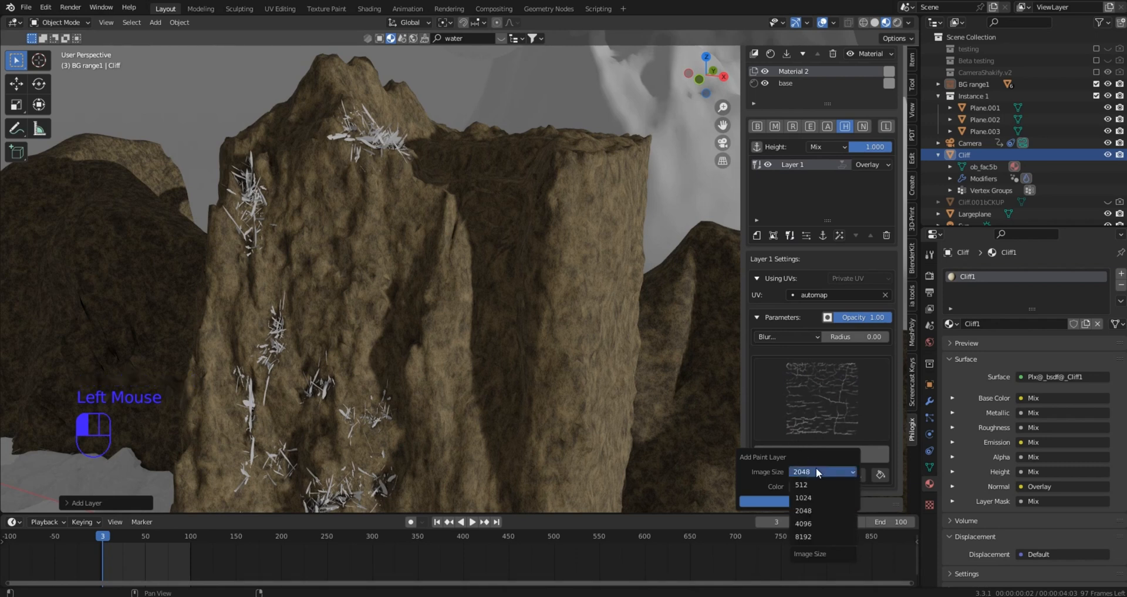
{"action": "mouse_move", "coordinate": [802, 484]}
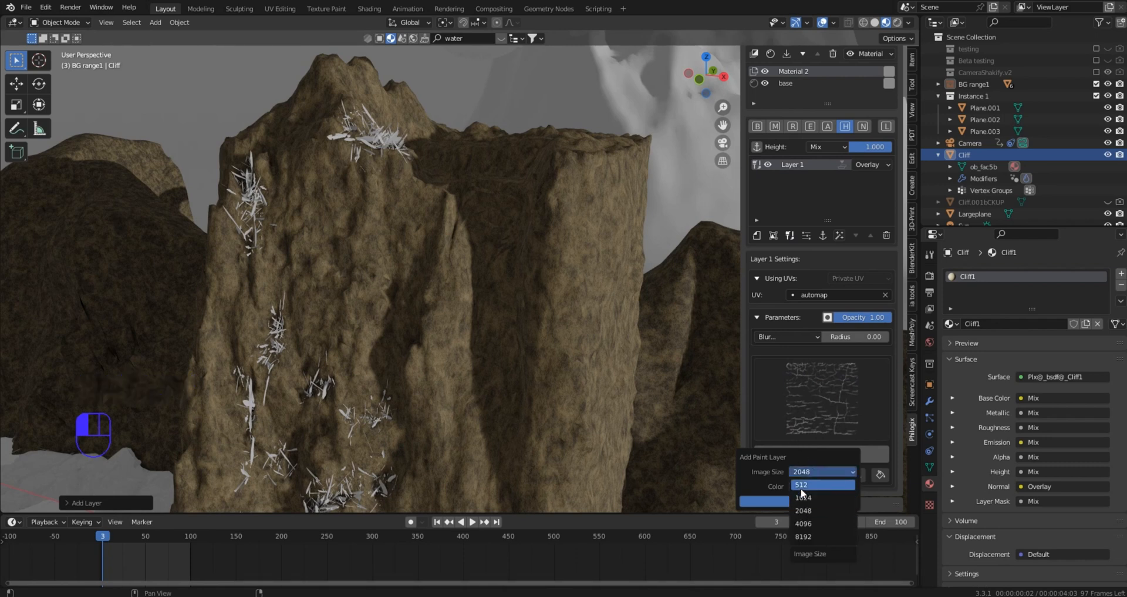
{"action": "left_click", "coordinate": [801, 509]}
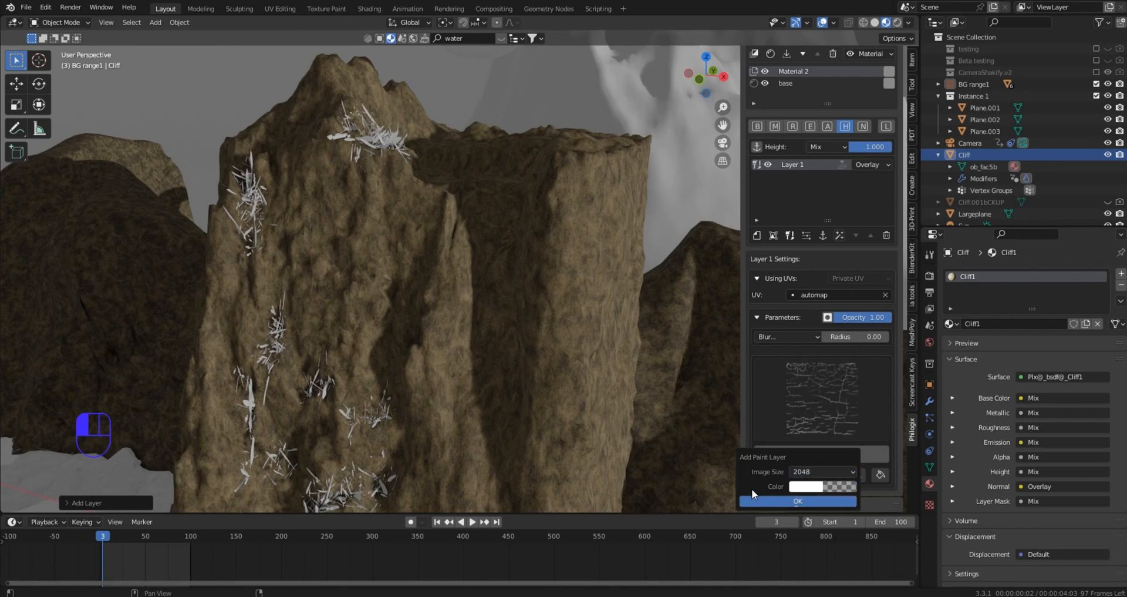
{"action": "left_click", "coordinate": [797, 502]}
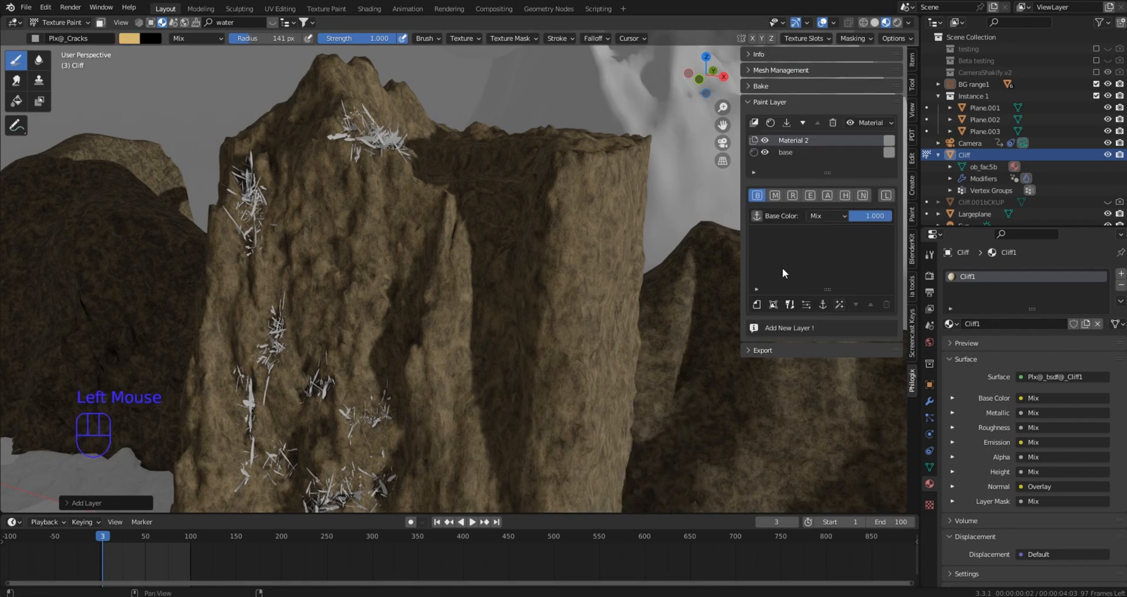
{"action": "left_click", "coordinate": [789, 327]}
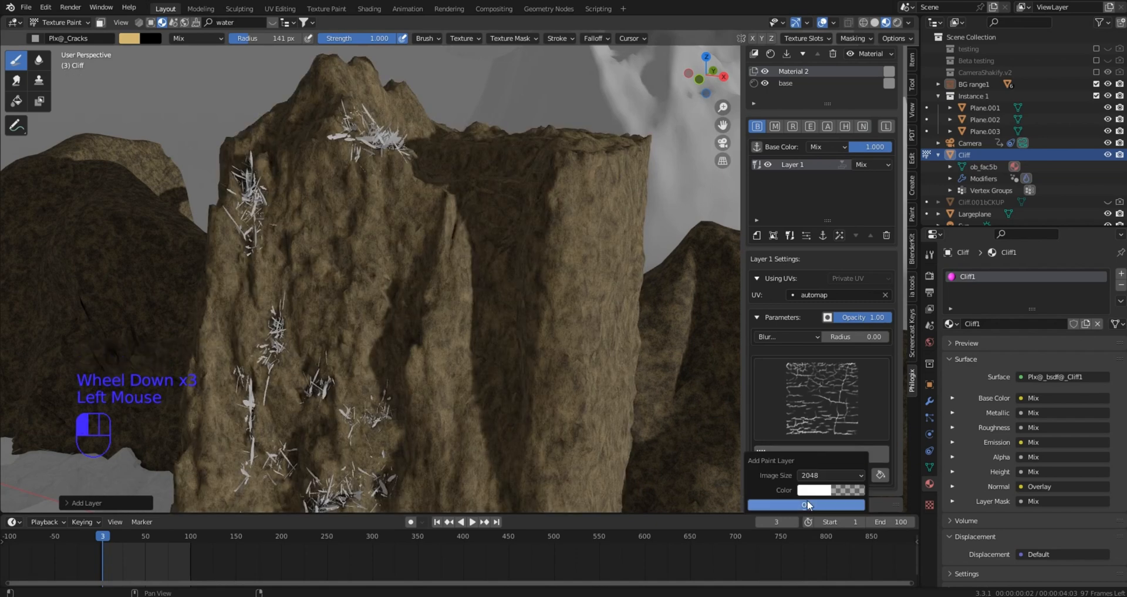
Stamp crack detail onto the cliff face with the Pix@_Cracks brush, then switch the paint colour.
{"action": "left_click", "coordinate": [806, 503]}
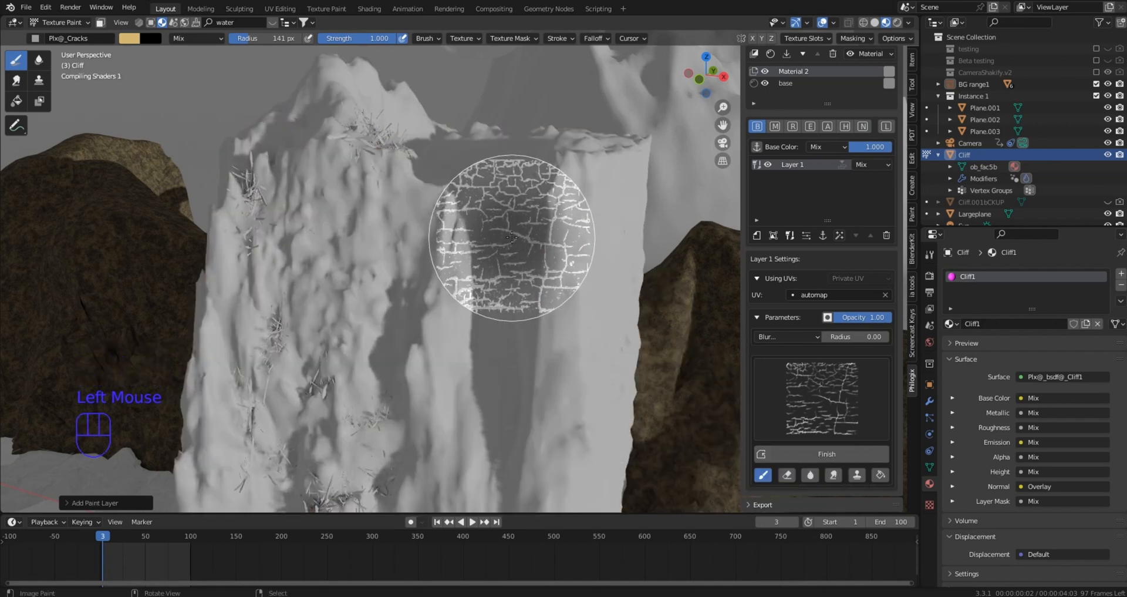
{"action": "scroll", "scroll_direction": "up", "scroll_amount": 3}
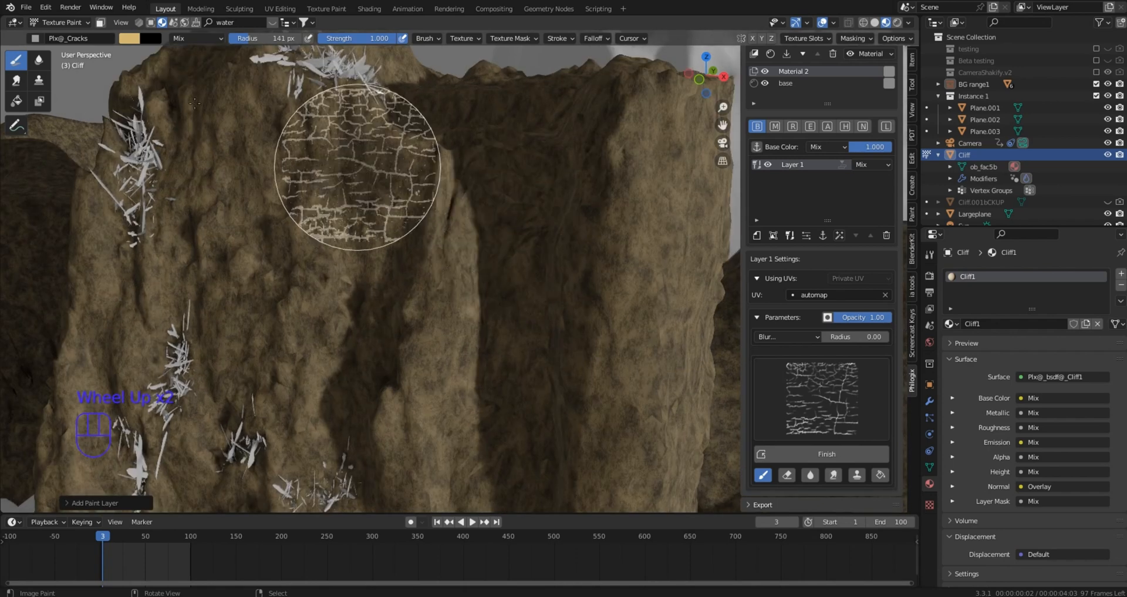
{"action": "left_click", "coordinate": [522, 234]}
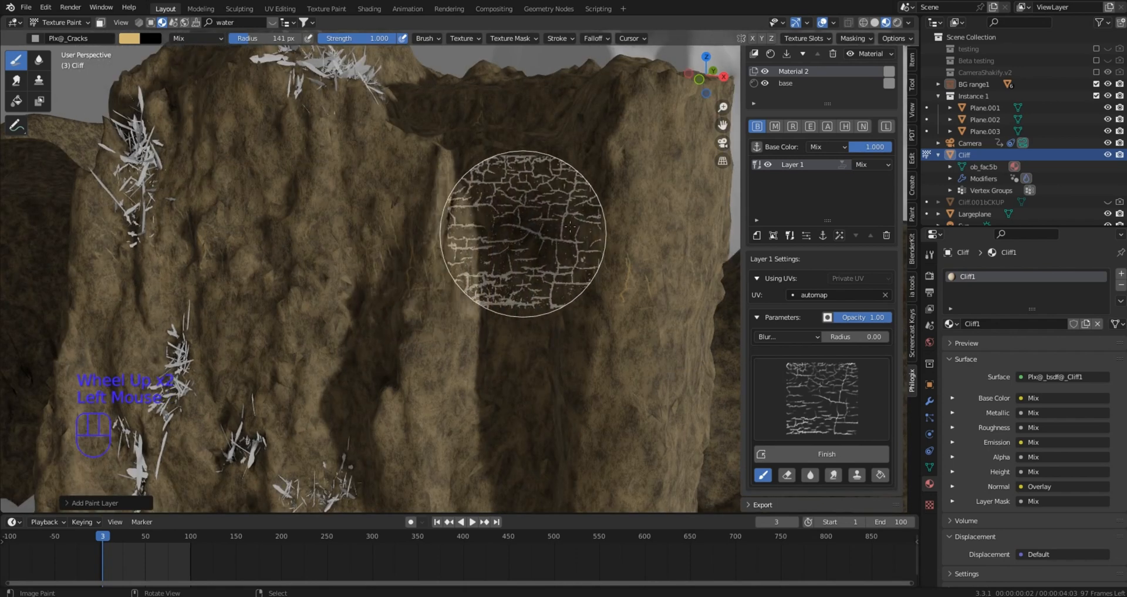
{"action": "left_click", "coordinate": [523, 226]}
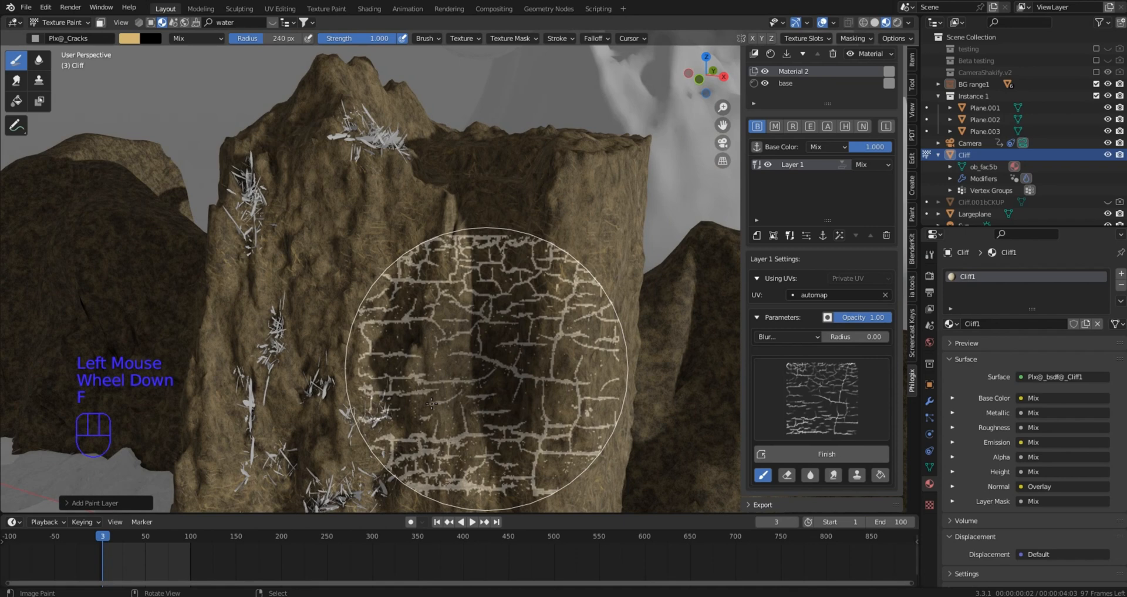
{"action": "mouse_move", "coordinate": [681, 194]}
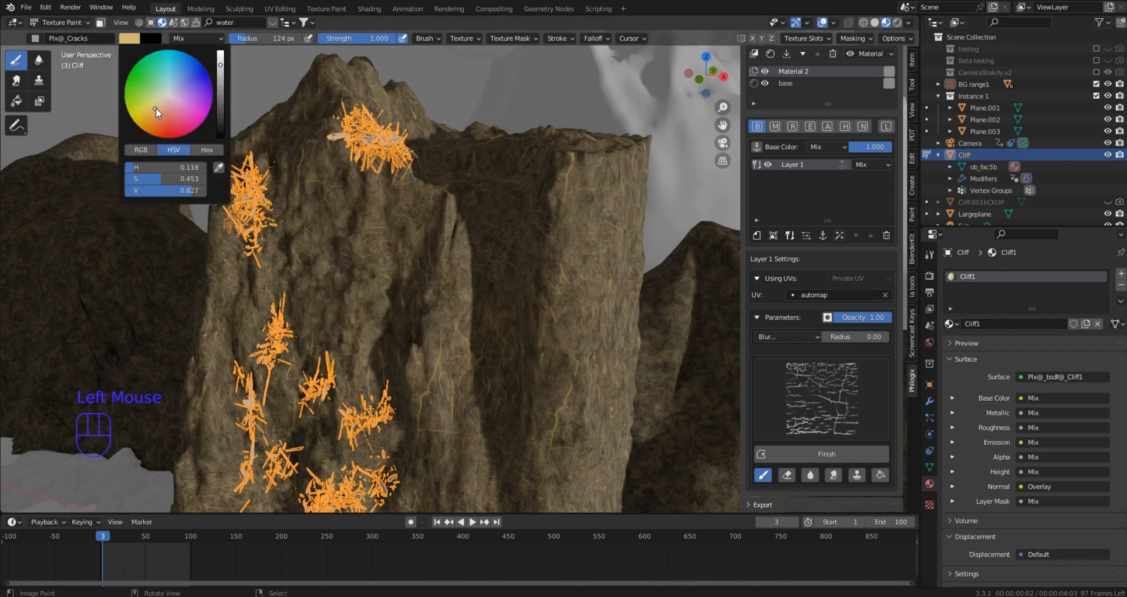
{"action": "left_click", "coordinate": [185, 56]}
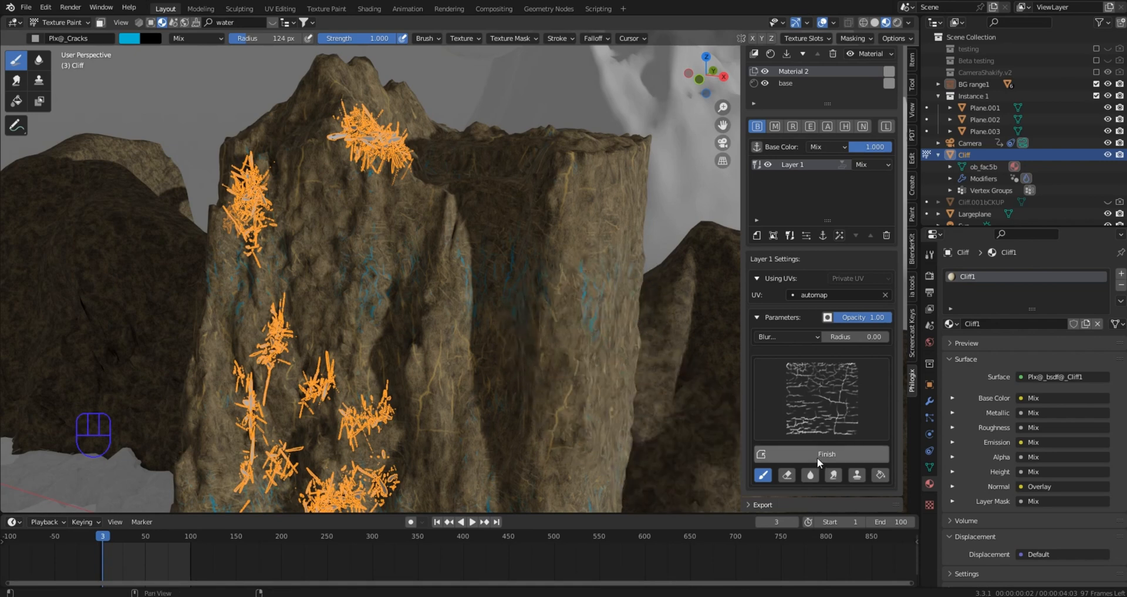
Finish the crack painting and leave Texture Paint mode.
{"action": "left_click", "coordinate": [827, 453]}
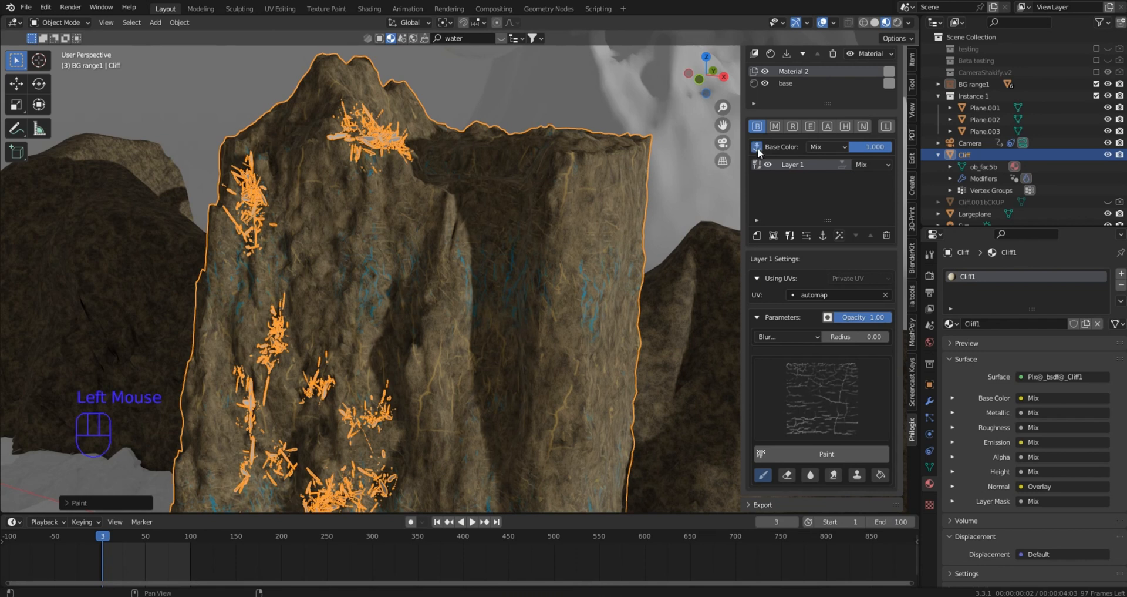
{"action": "scroll", "scroll_direction": "up", "scroll_amount": 3}
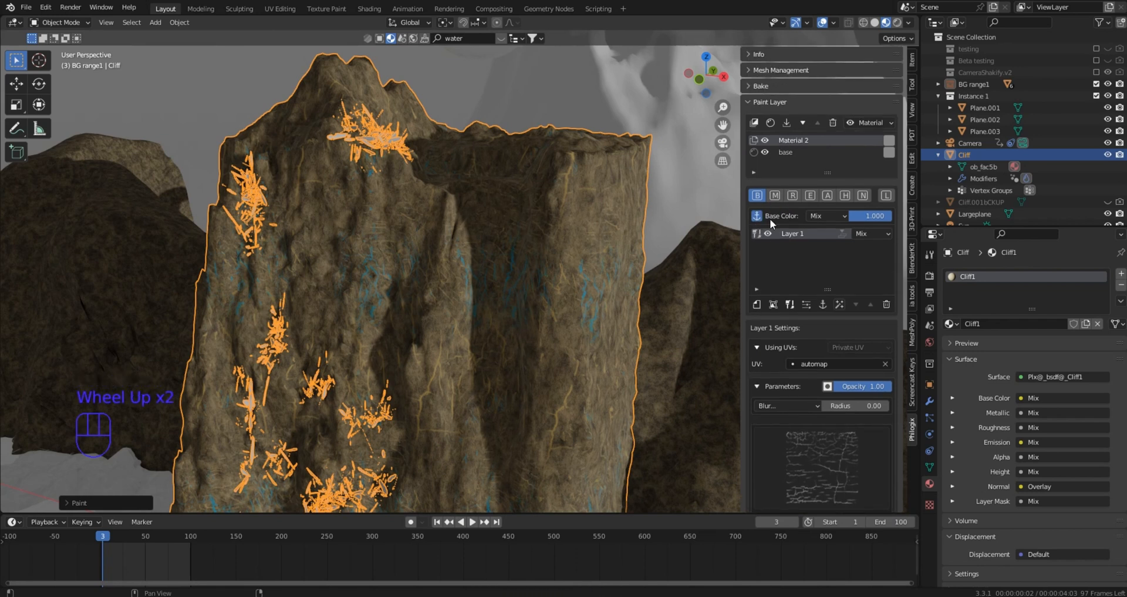
Add a new height-channel layer anchored to Material 2: B.
{"action": "left_click", "coordinate": [844, 195]}
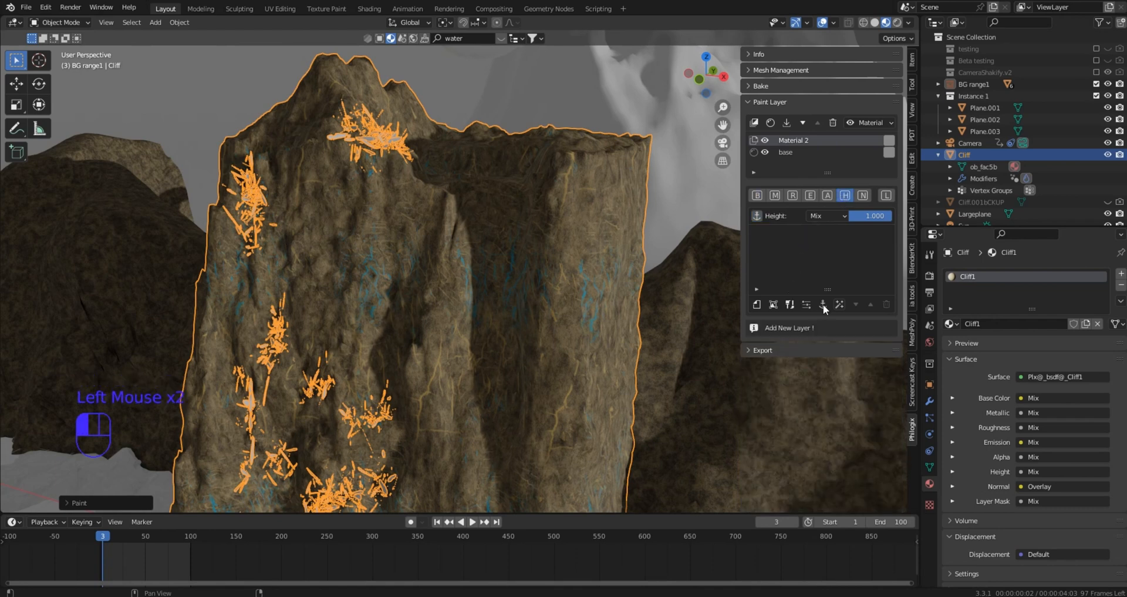
{"action": "left_click", "coordinate": [789, 326]}
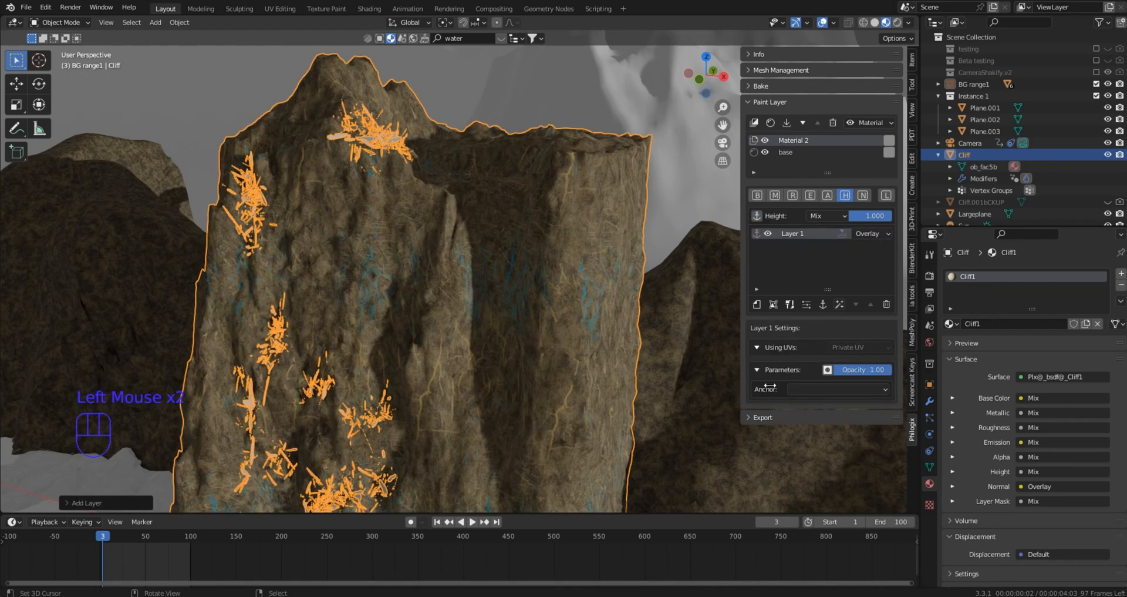
{"action": "left_click", "coordinate": [838, 388]}
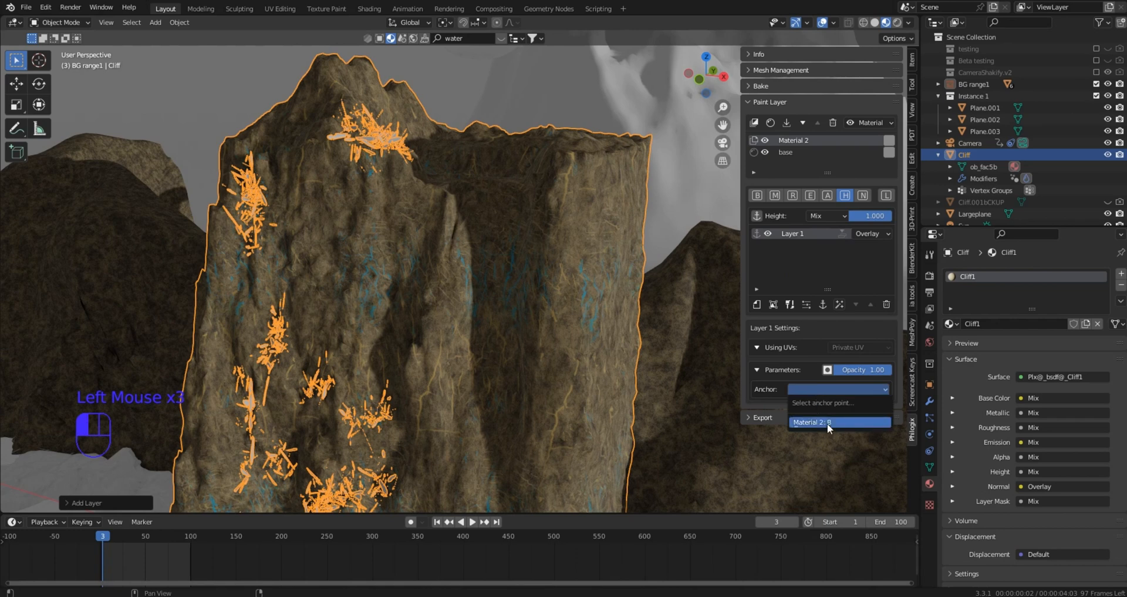
{"action": "left_click", "coordinate": [812, 422]}
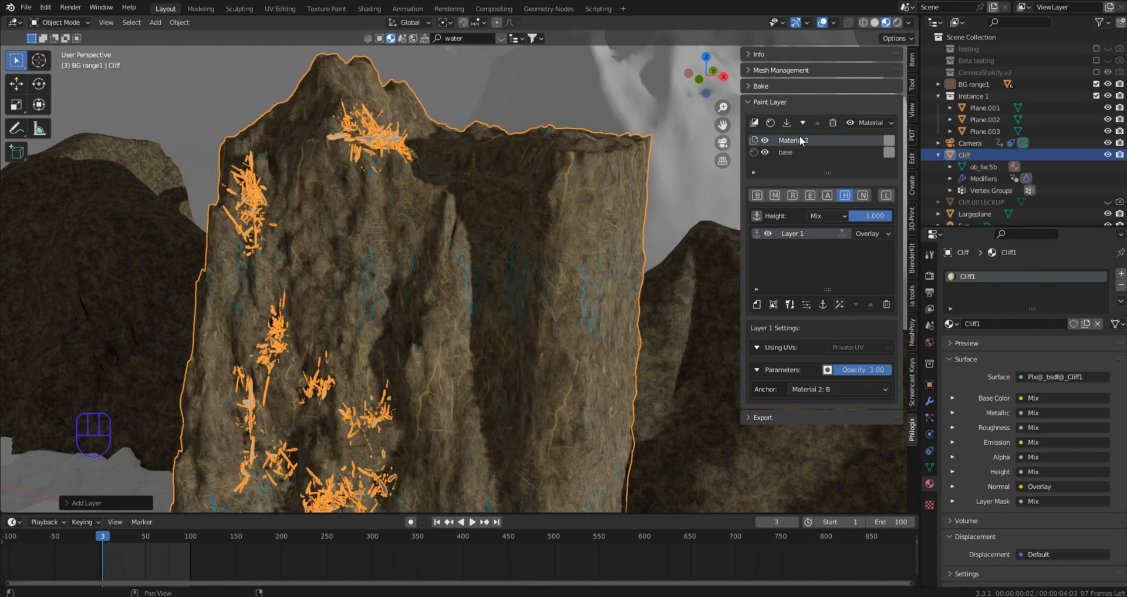
Rename Material 2 to cracks and re-anchor the height layer to cracks: B.
{"action": "double_click", "coordinate": [793, 140]}
{"action": "type", "text": "cracks"}
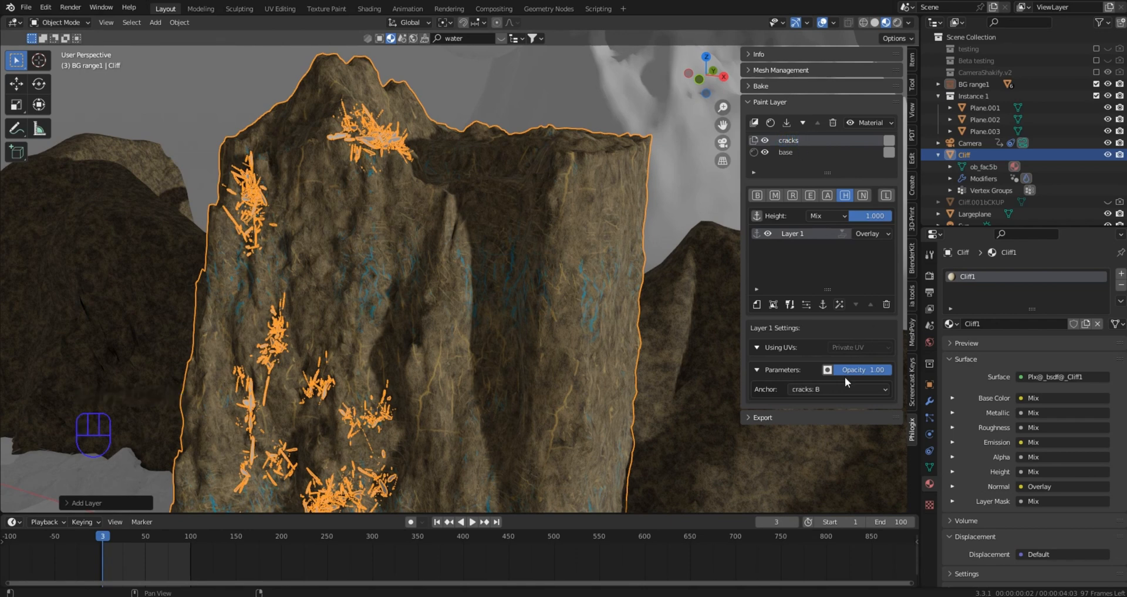
{"action": "left_click", "coordinate": [837, 388]}
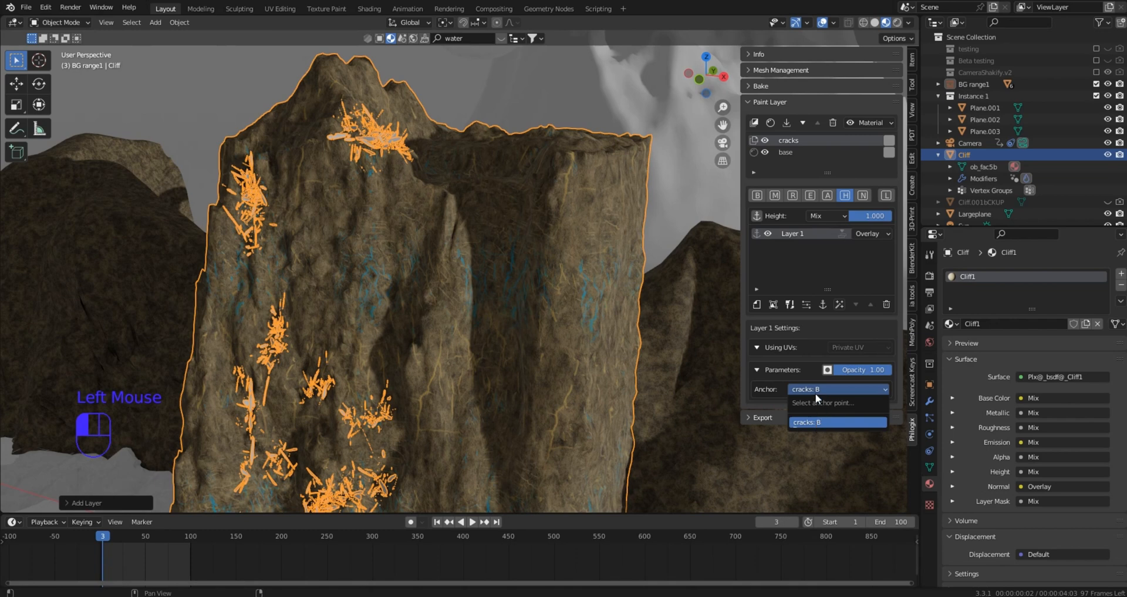
{"action": "left_click", "coordinate": [837, 422]}
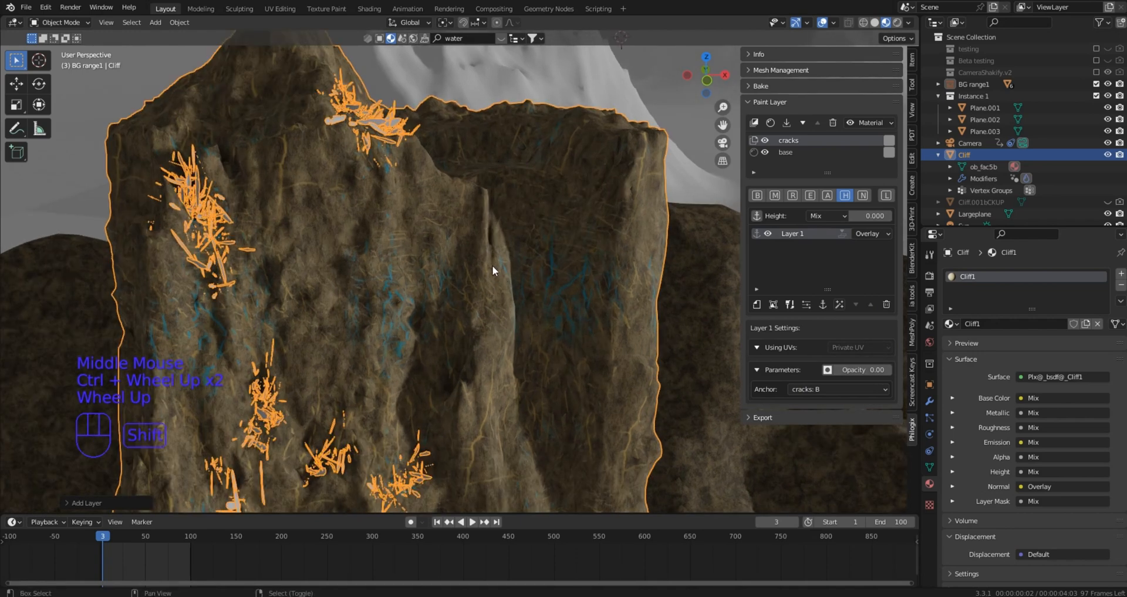
Set the cracks height layer's blend mode to Multiply.
{"action": "scroll", "scroll_direction": "up", "scroll_amount": 3}
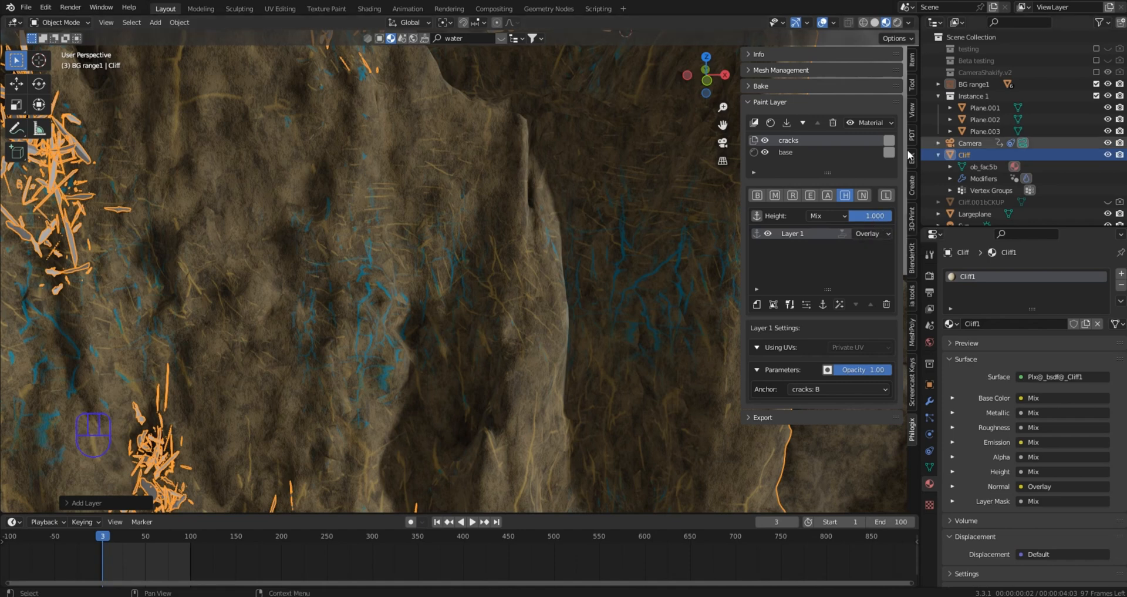
{"action": "left_click", "coordinate": [873, 233]}
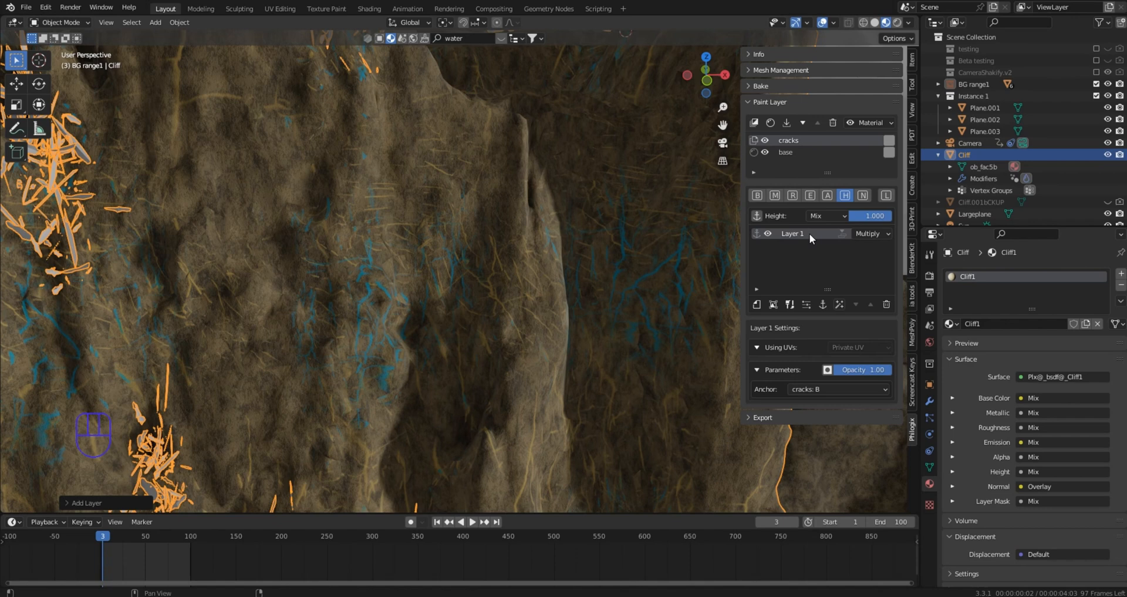
{"action": "mouse_move", "coordinate": [872, 232]}
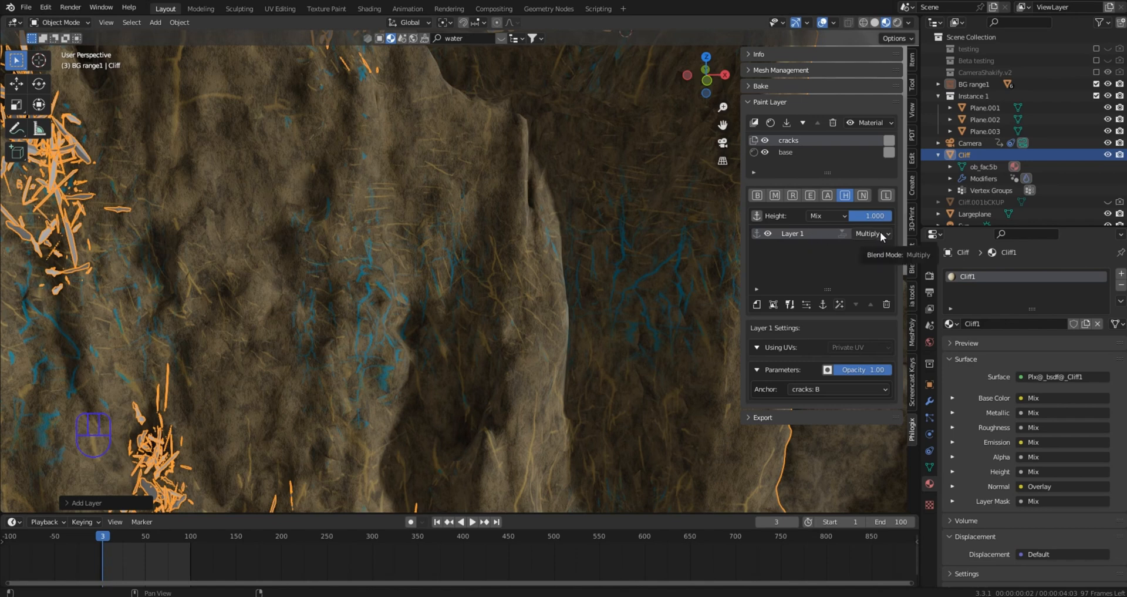
Set the cracks height layer's blend mode to Value.
{"action": "left_click", "coordinate": [870, 232]}
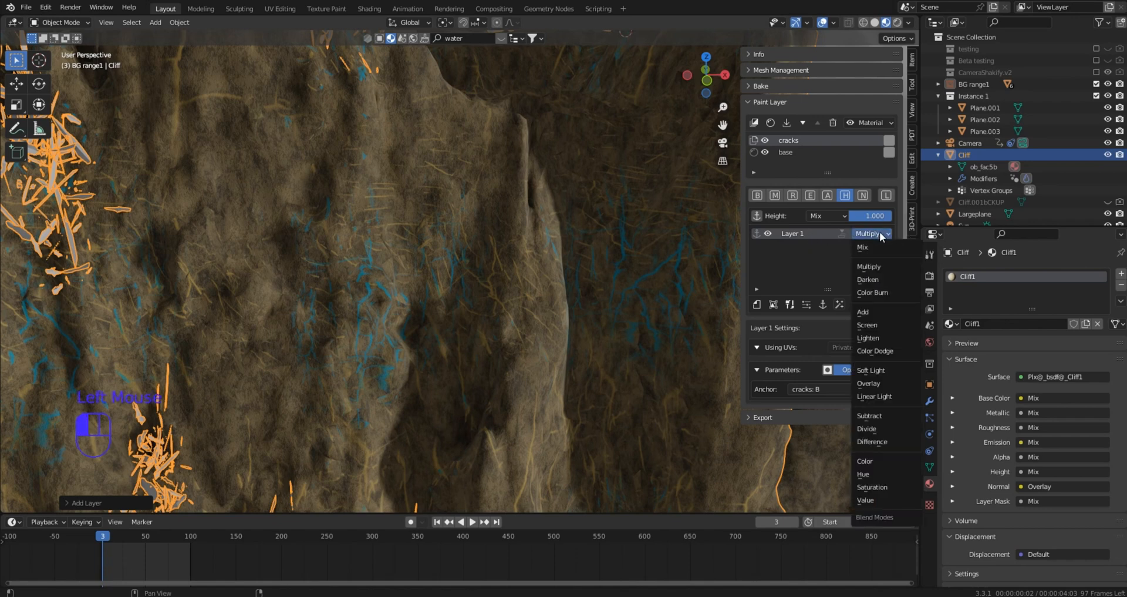
{"action": "mouse_move", "coordinate": [883, 370]}
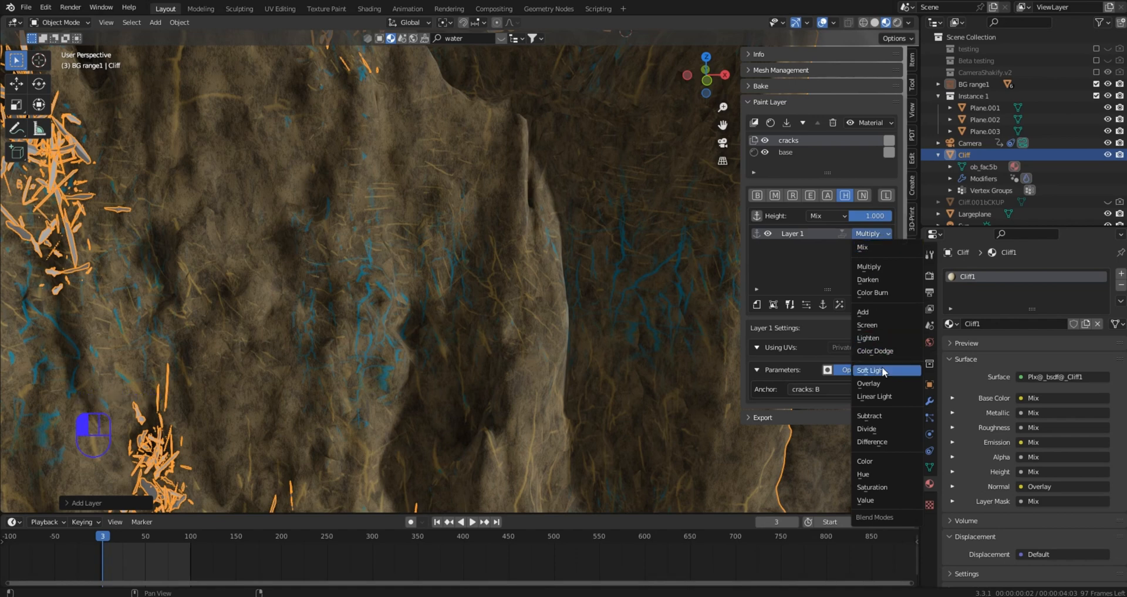
{"action": "mouse_move", "coordinate": [881, 278]}
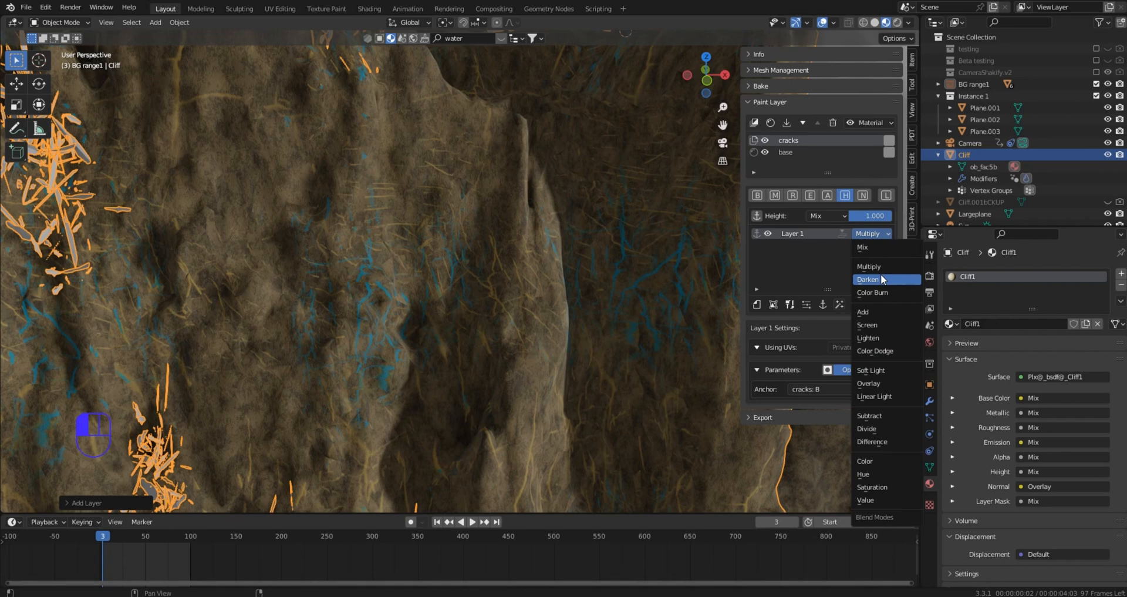
{"action": "mouse_move", "coordinate": [882, 281]}
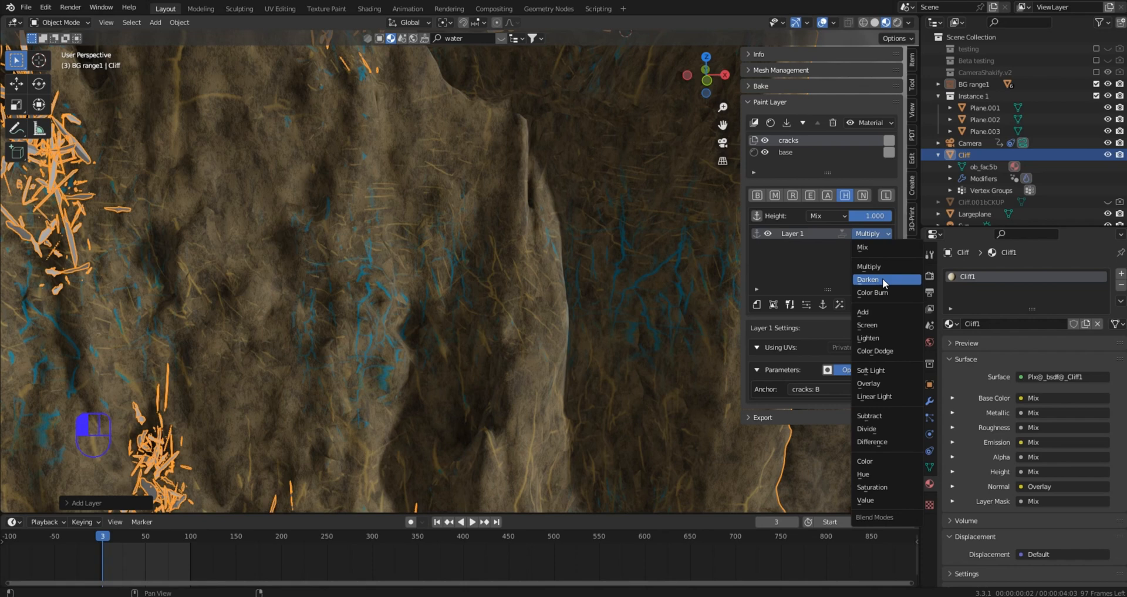
{"action": "mouse_move", "coordinate": [877, 293]}
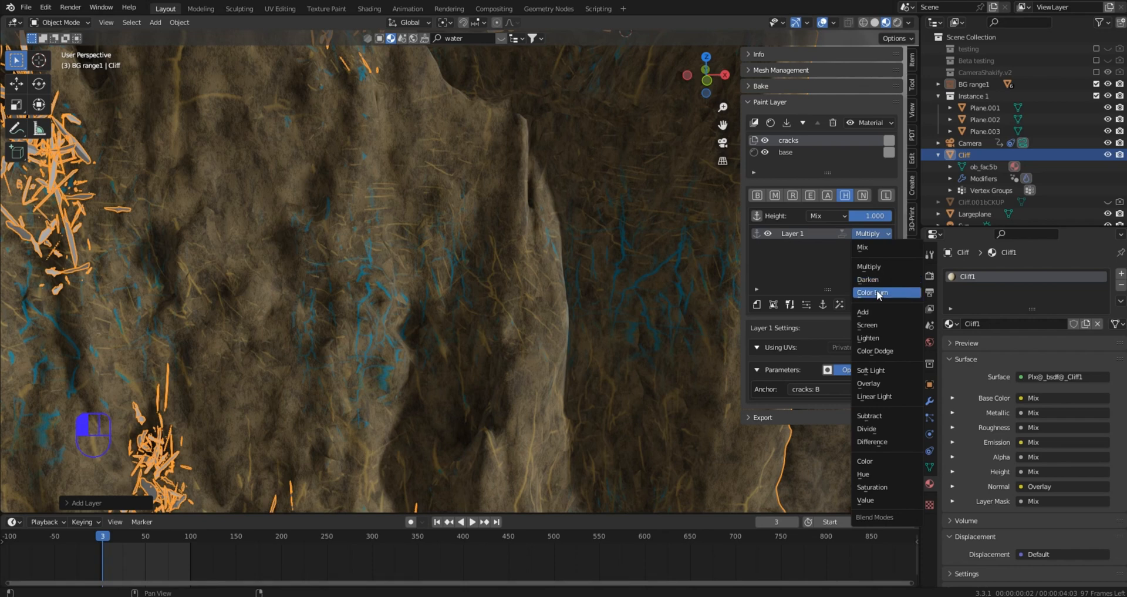
{"action": "mouse_move", "coordinate": [880, 395]}
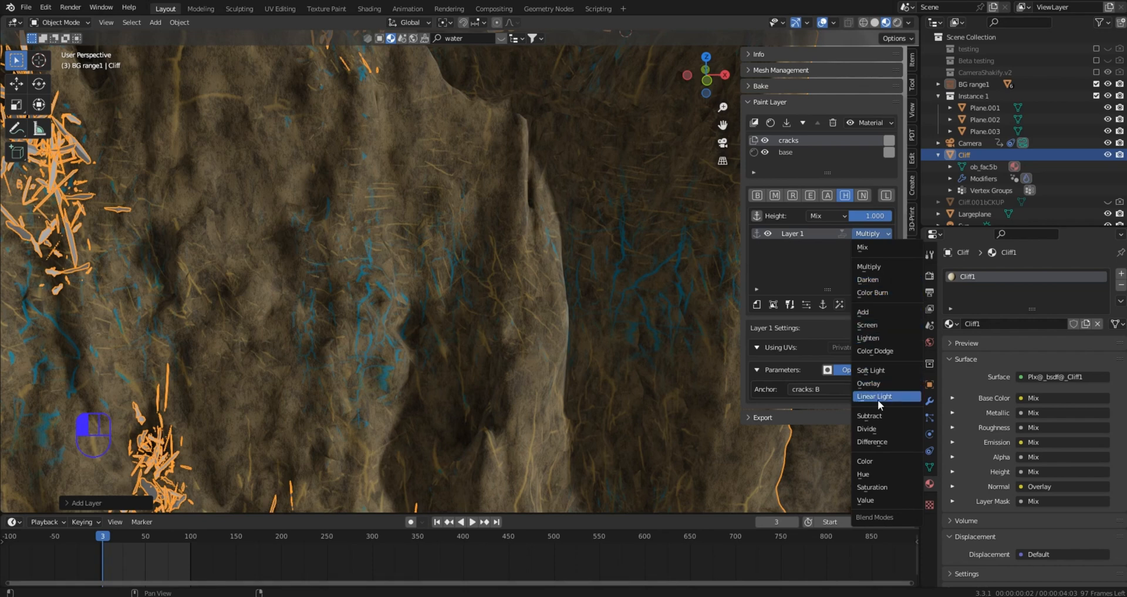
{"action": "mouse_move", "coordinate": [877, 429]}
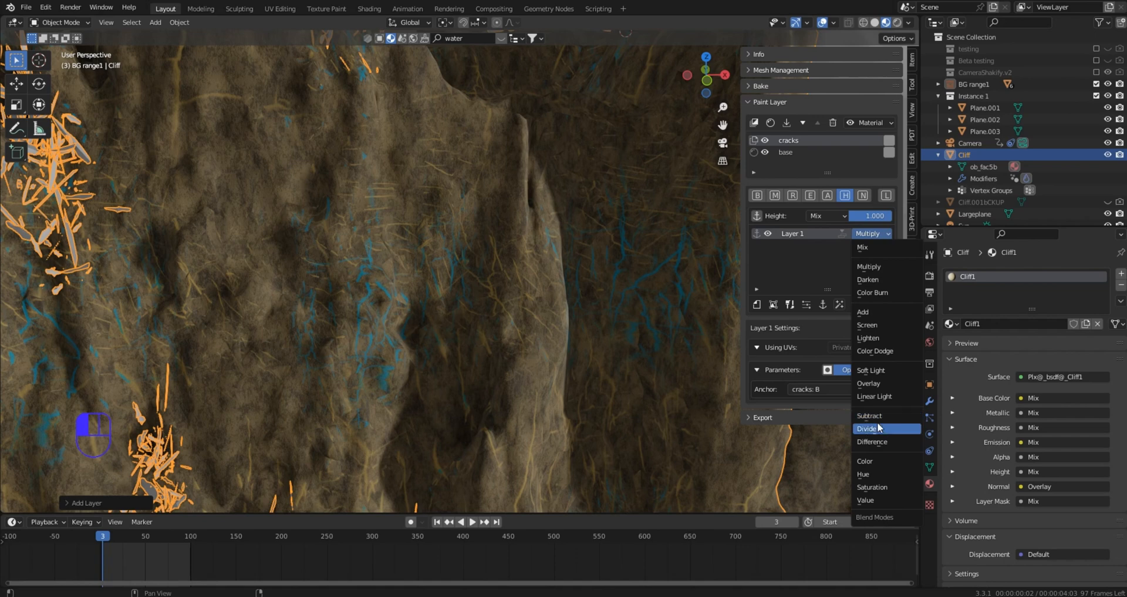
{"action": "mouse_move", "coordinate": [870, 499]}
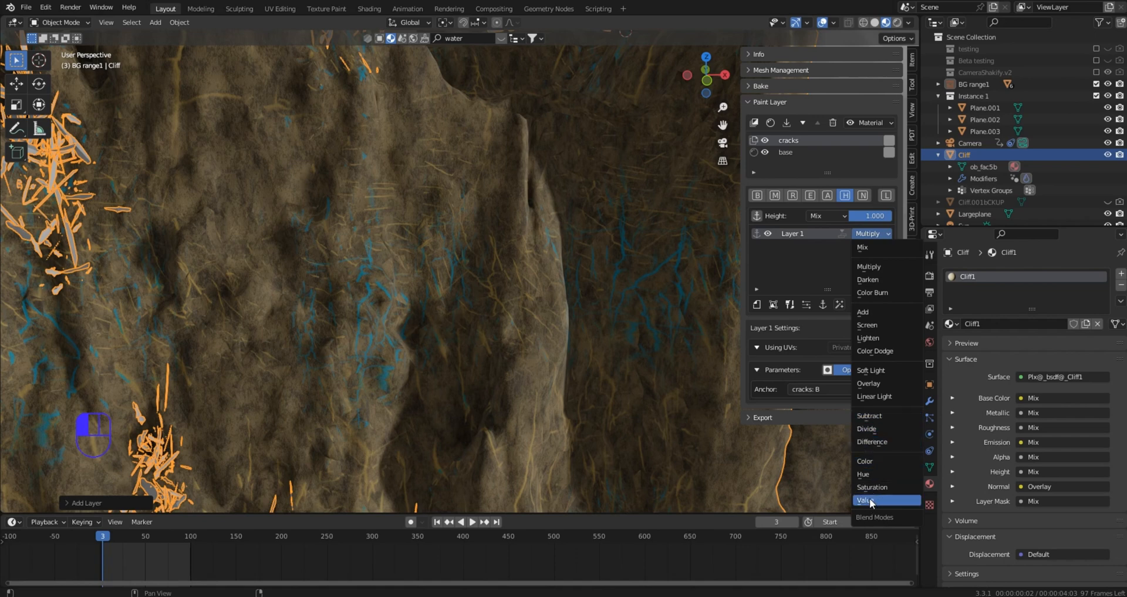
{"action": "left_click", "coordinate": [869, 500]}
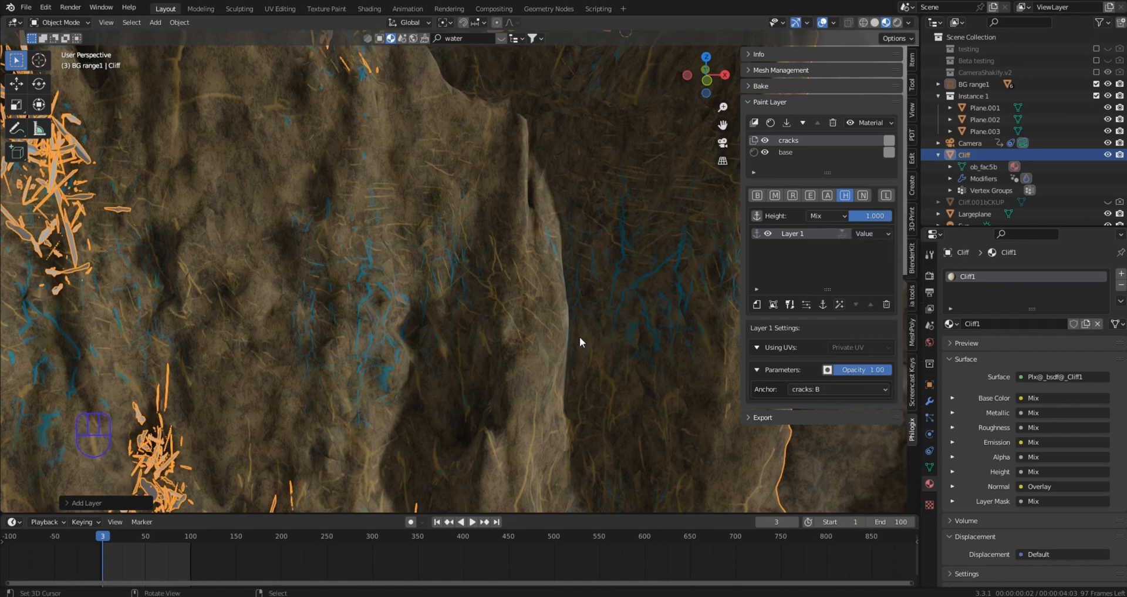
{"action": "scroll", "scroll_direction": "up", "scroll_amount": 3}
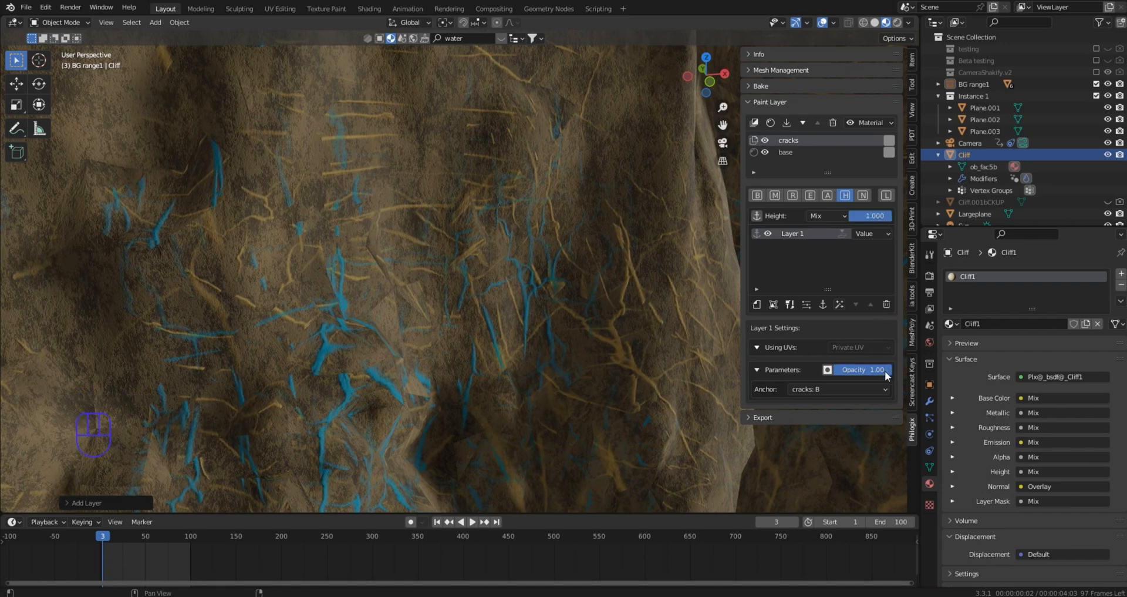
{"action": "left_click_drag", "start_coordinate": [870, 369], "coordinate": [856, 368]}
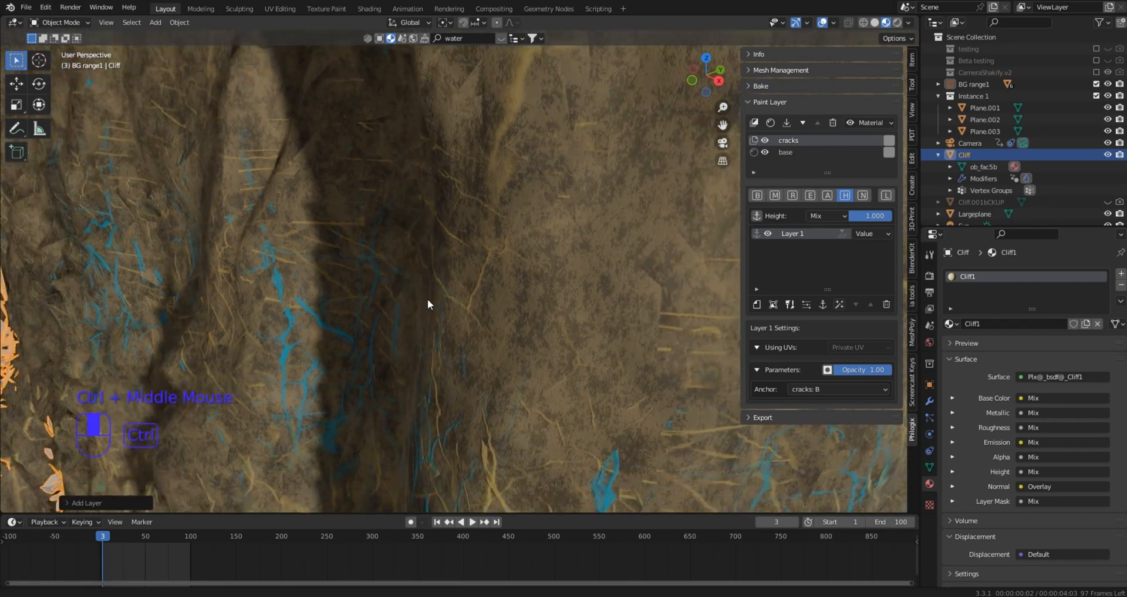
{"action": "scroll", "scroll_direction": "down", "scroll_amount": 3}
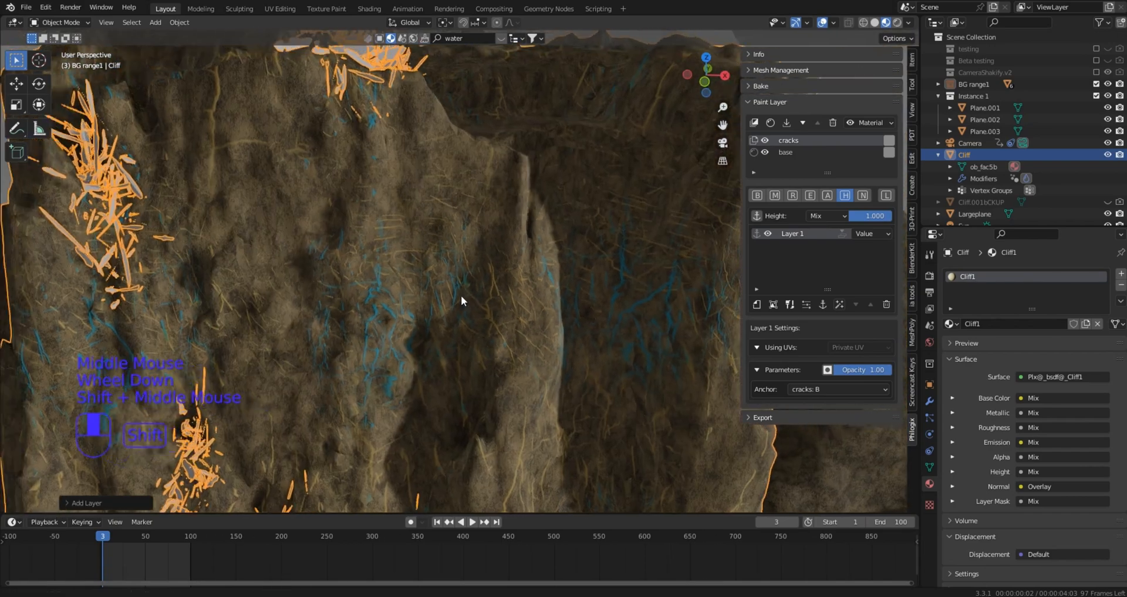